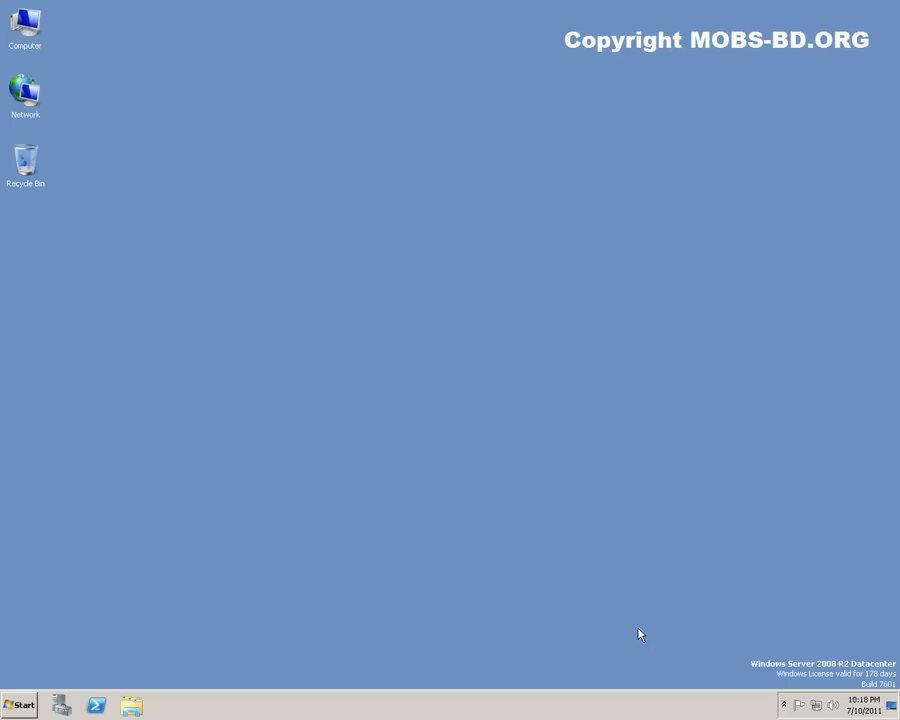
{"action": "mouse_move", "coordinate": [180, 662]}
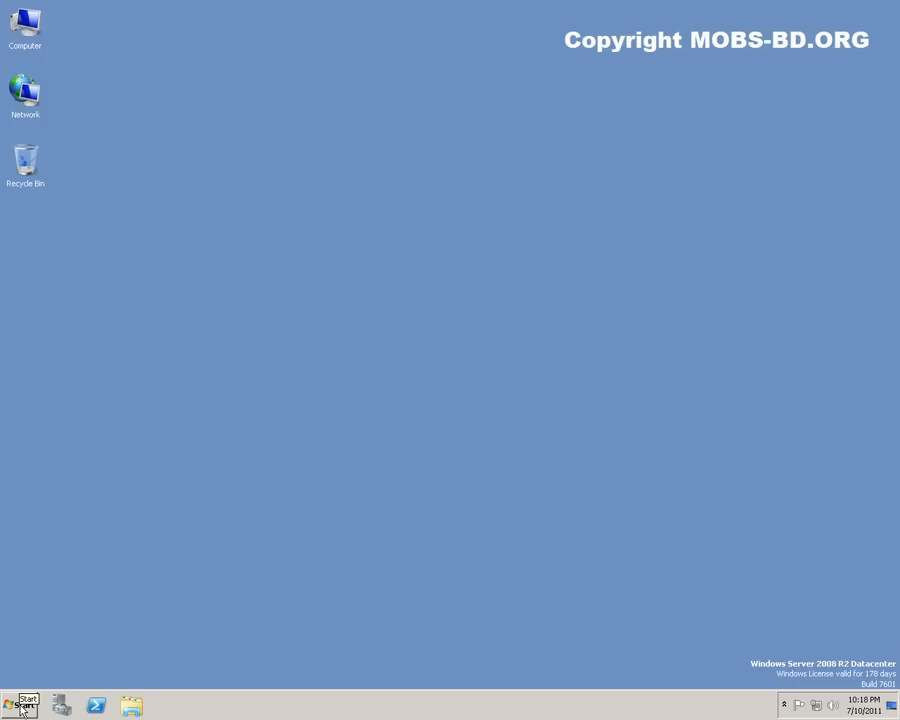
Briefly check the recent Remote Desktop Connection from the program list and close it
{"action": "left_click", "coordinate": [22, 700]}
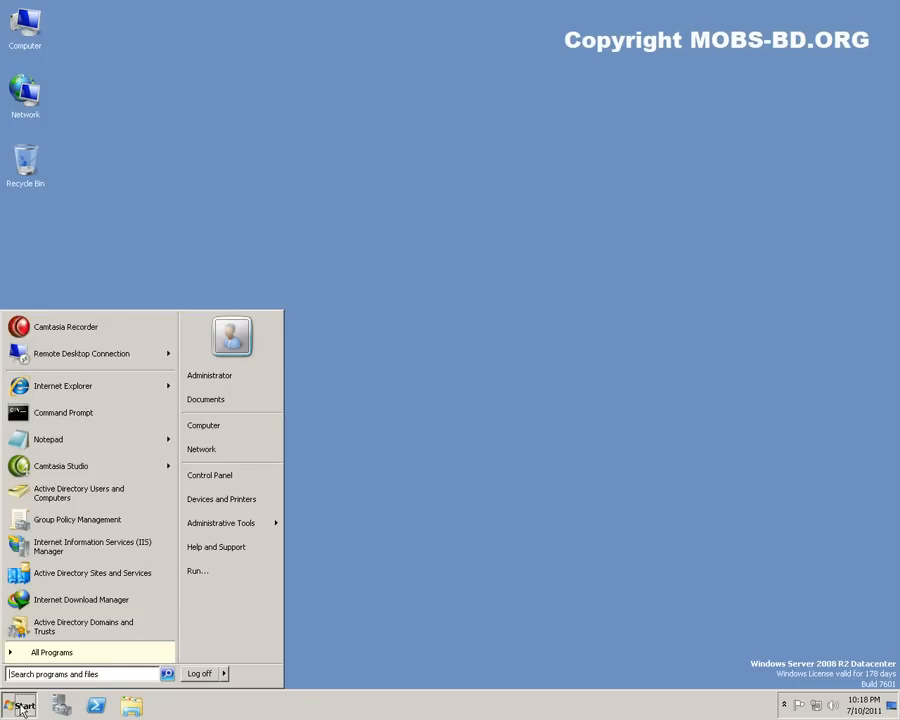
{"action": "mouse_move", "coordinate": [80, 352]}
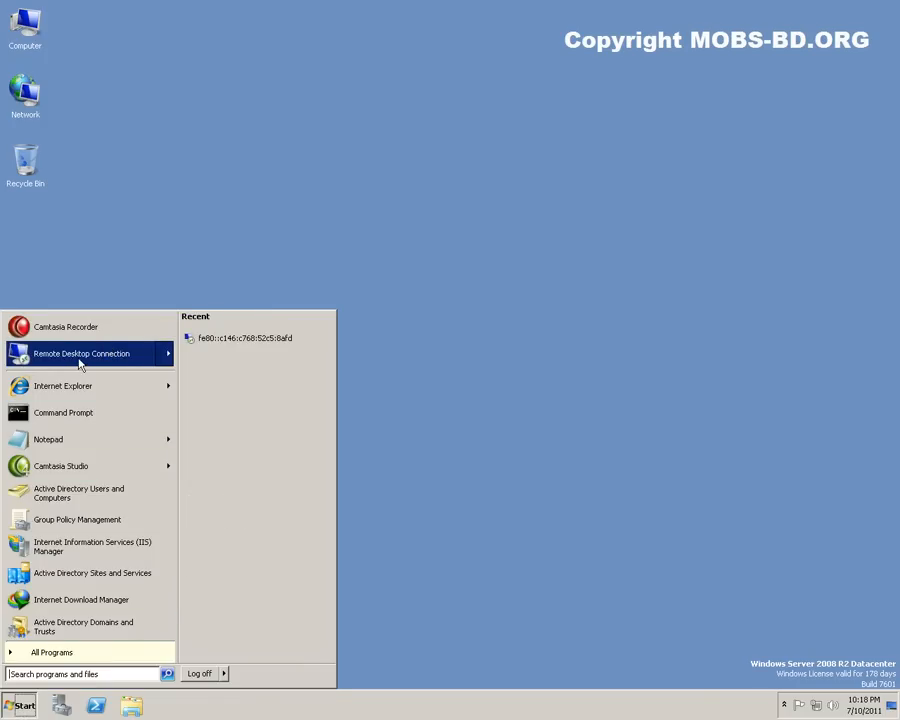
{"action": "mouse_move", "coordinate": [244, 344]}
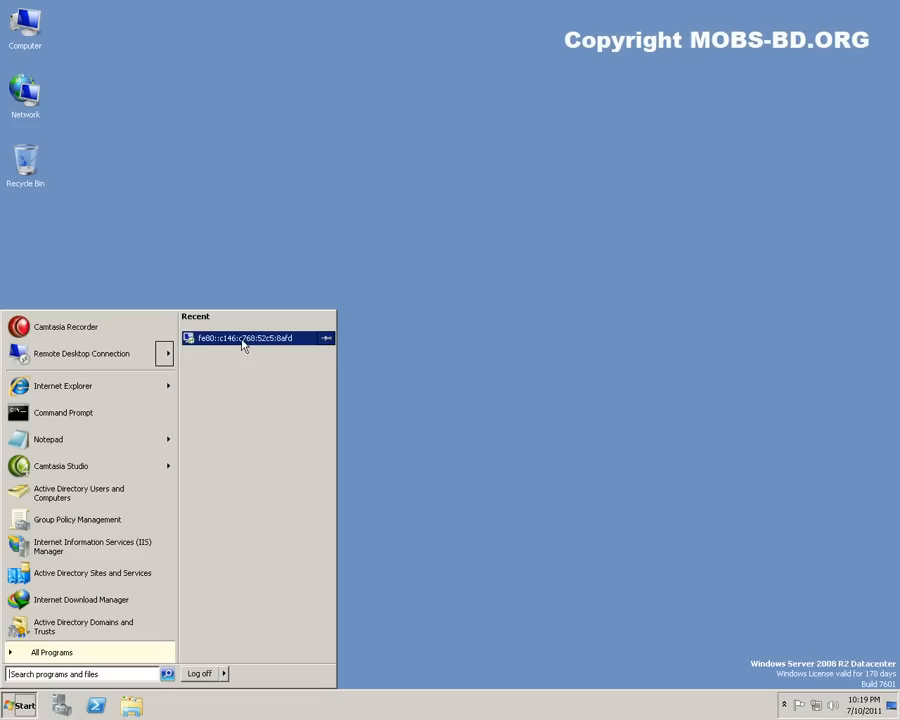
{"action": "left_click", "coordinate": [244, 336]}
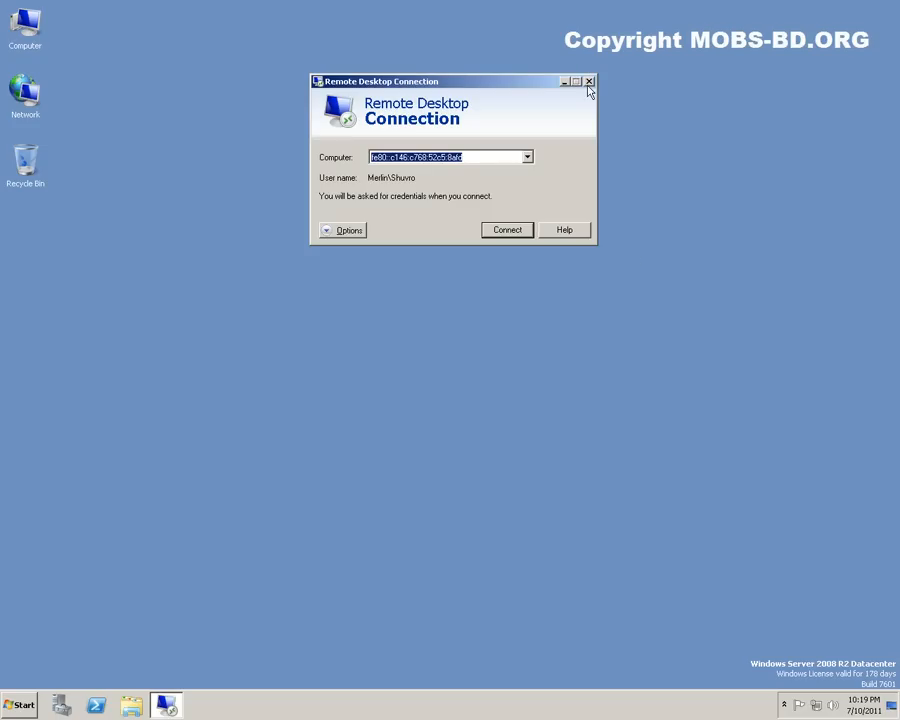
{"action": "left_click", "coordinate": [588, 82]}
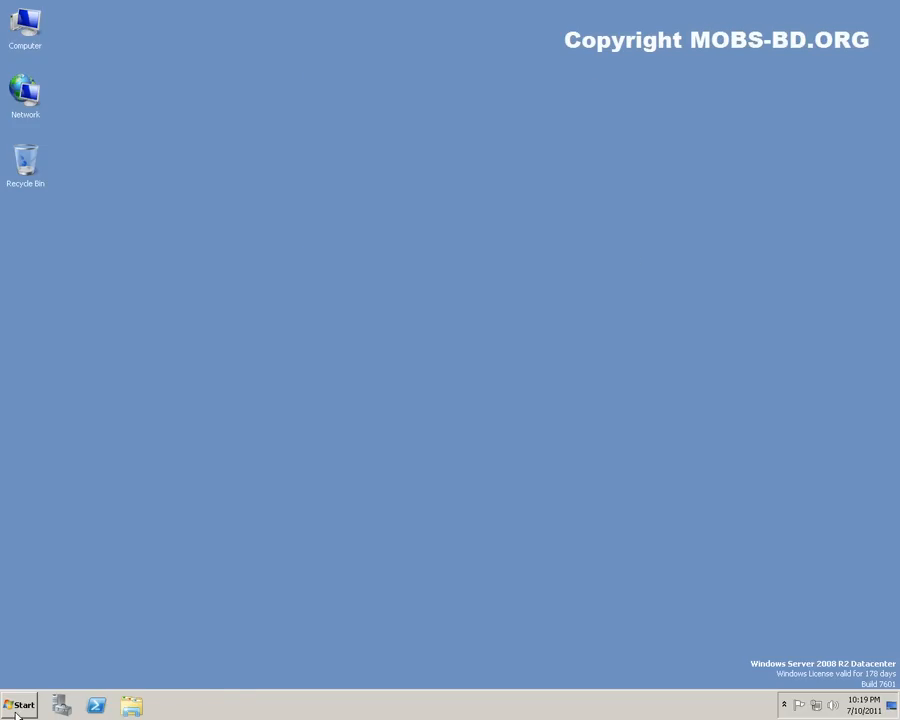
In RD Session Host Configuration, turn off 'Restrict each user to a single session' and apply it
{"action": "left_click", "coordinate": [20, 704]}
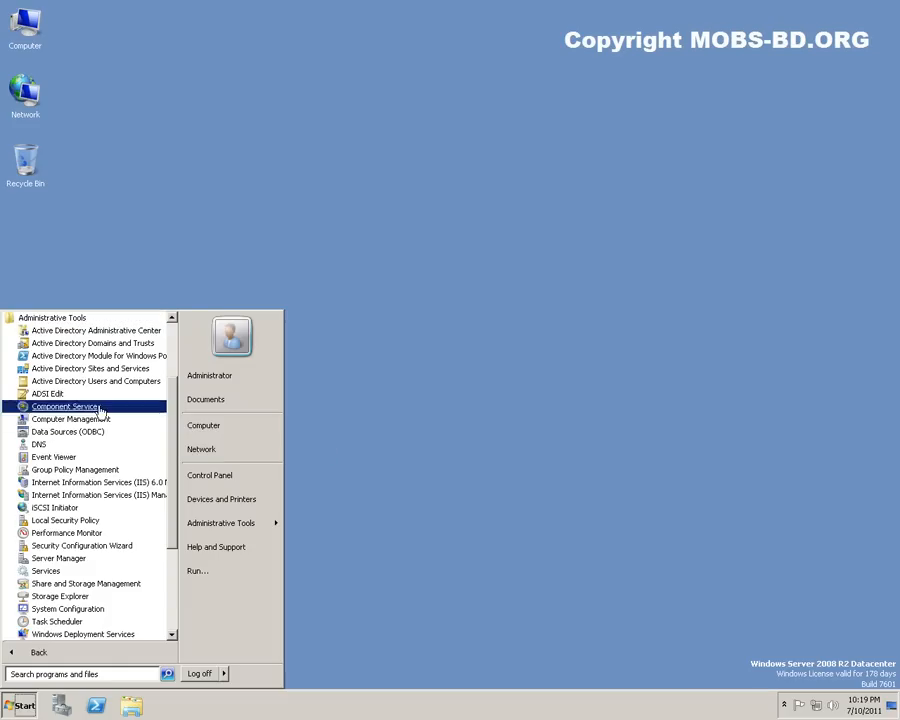
{"action": "mouse_move", "coordinate": [176, 406]}
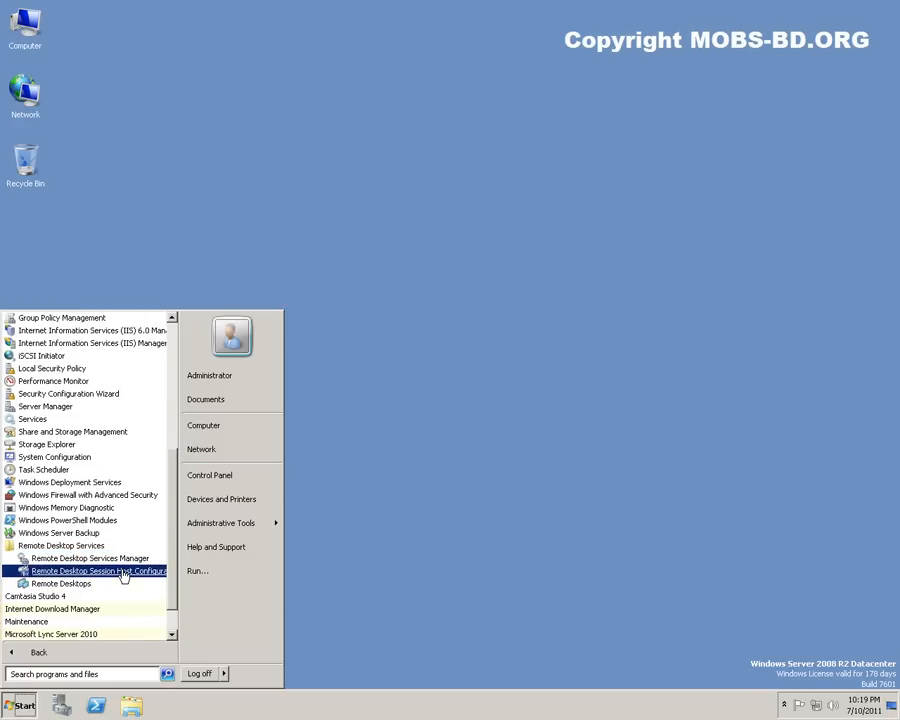
{"action": "left_click", "coordinate": [96, 572]}
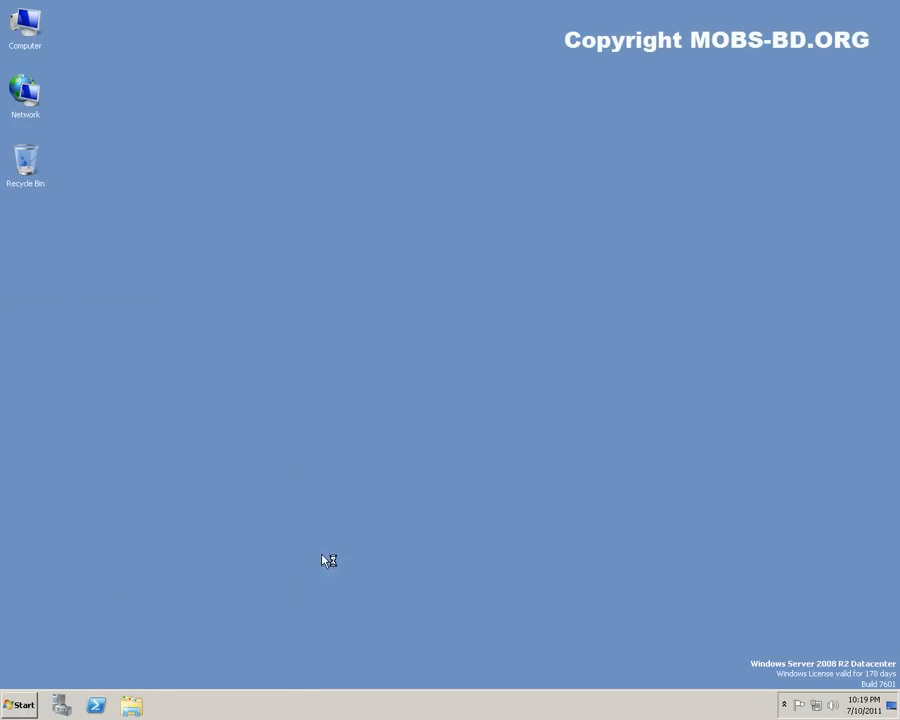
{"action": "mouse_move", "coordinate": [480, 552]}
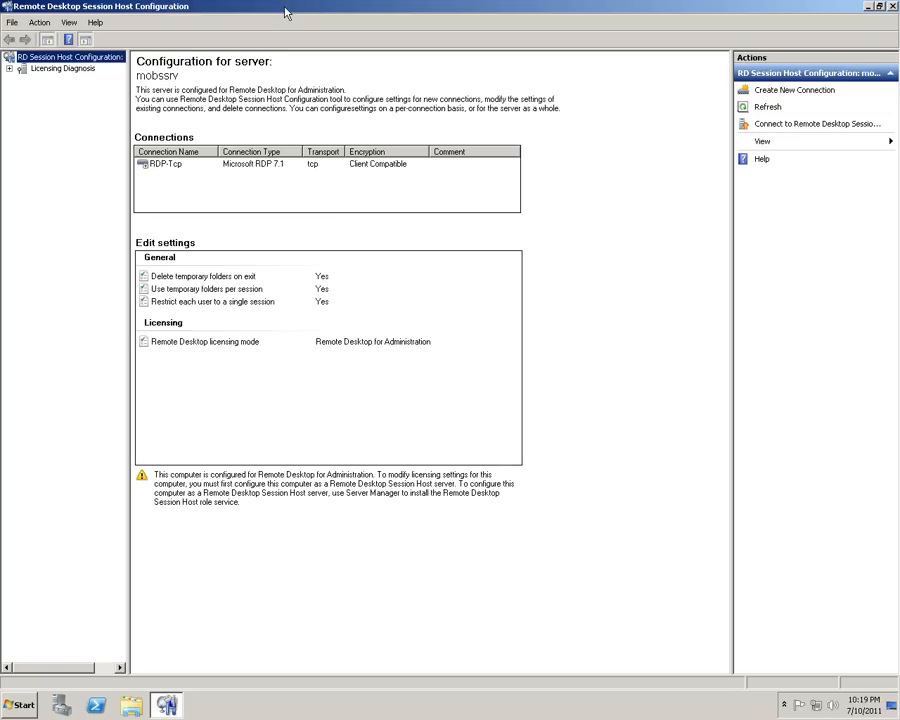
{"action": "mouse_move", "coordinate": [160, 310]}
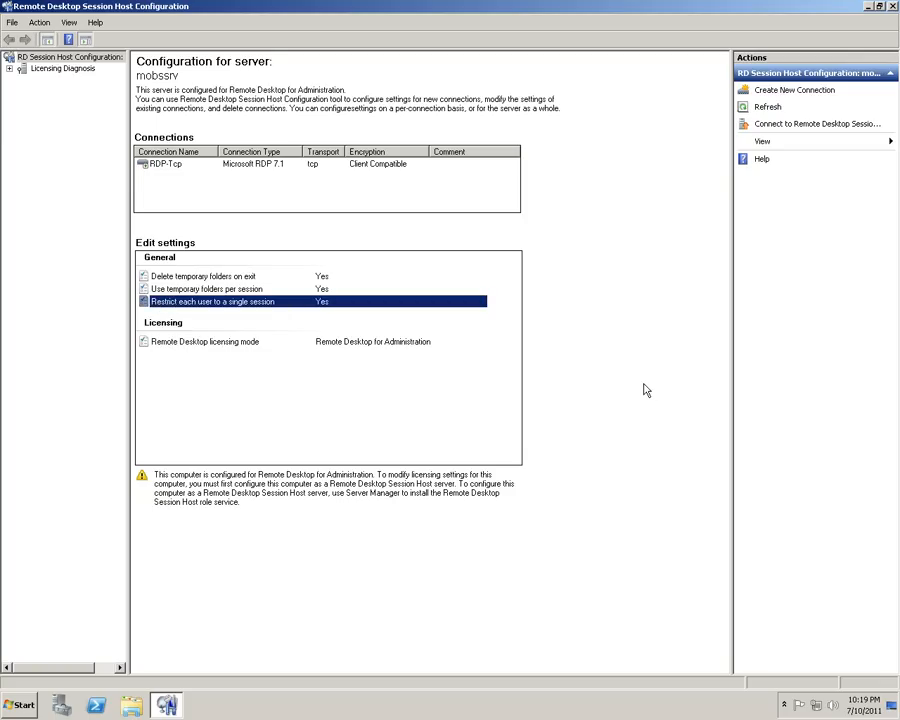
{"action": "mouse_move", "coordinate": [208, 308]}
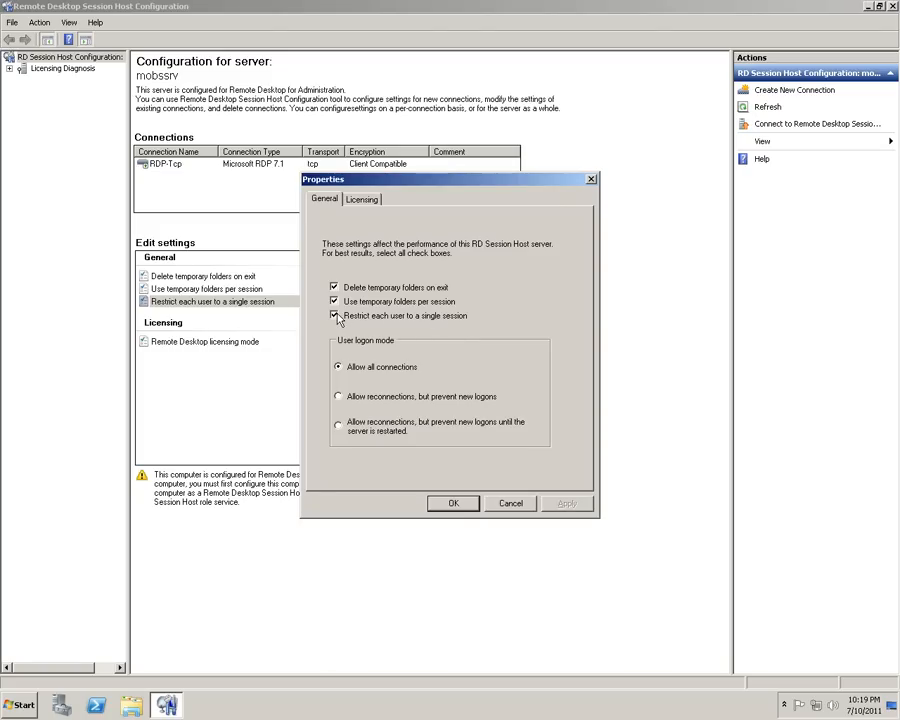
{"action": "left_click", "coordinate": [334, 316]}
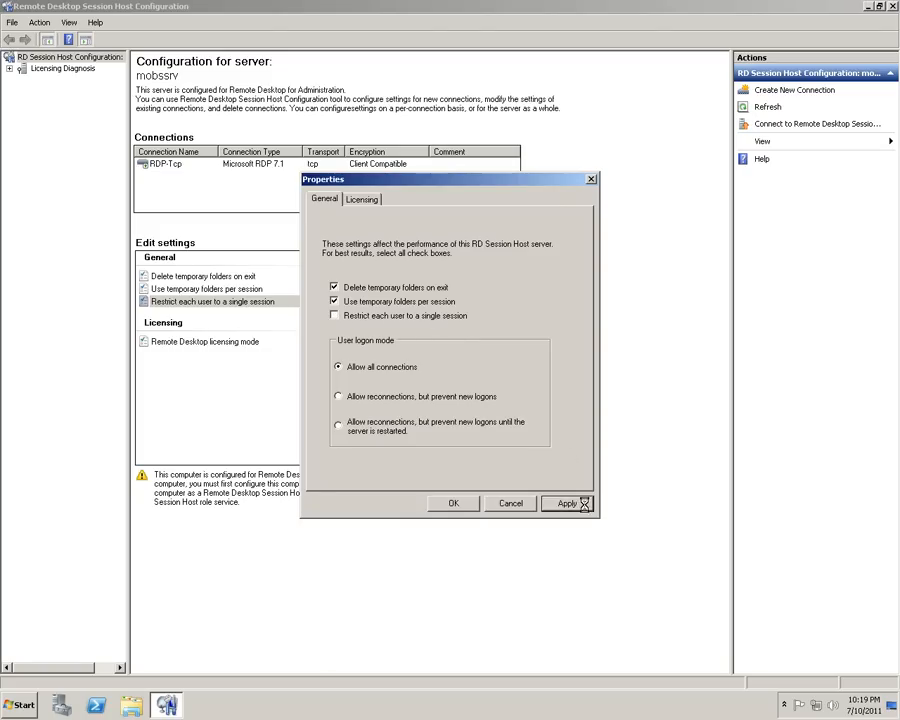
{"action": "left_click", "coordinate": [454, 504]}
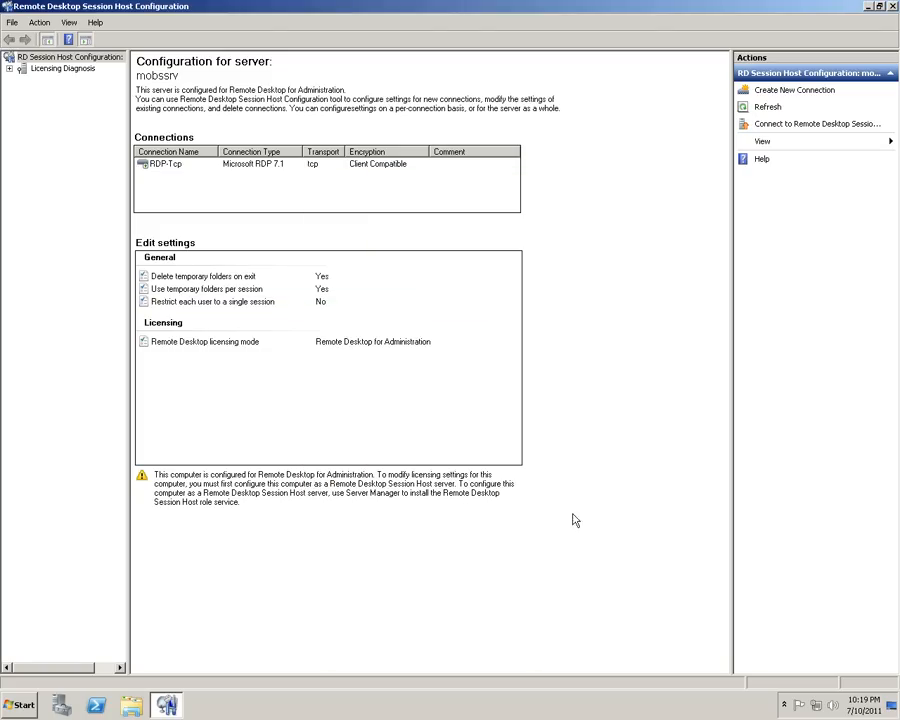
Launch Group Policy Management from the Run prompt
{"action": "left_click", "coordinate": [890, 8]}
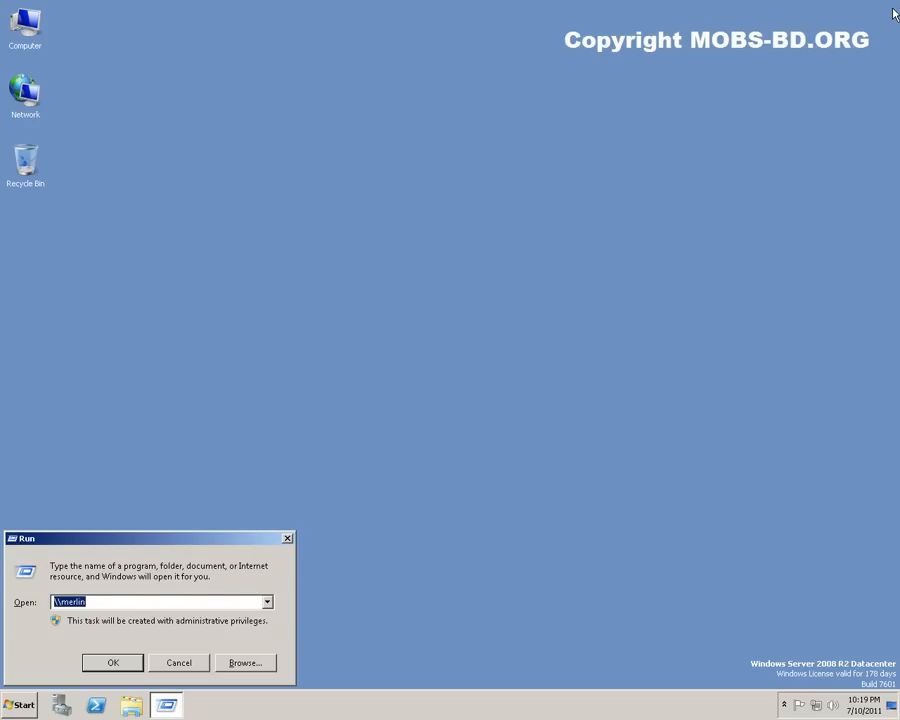
{"action": "type", "text": "gpms"}
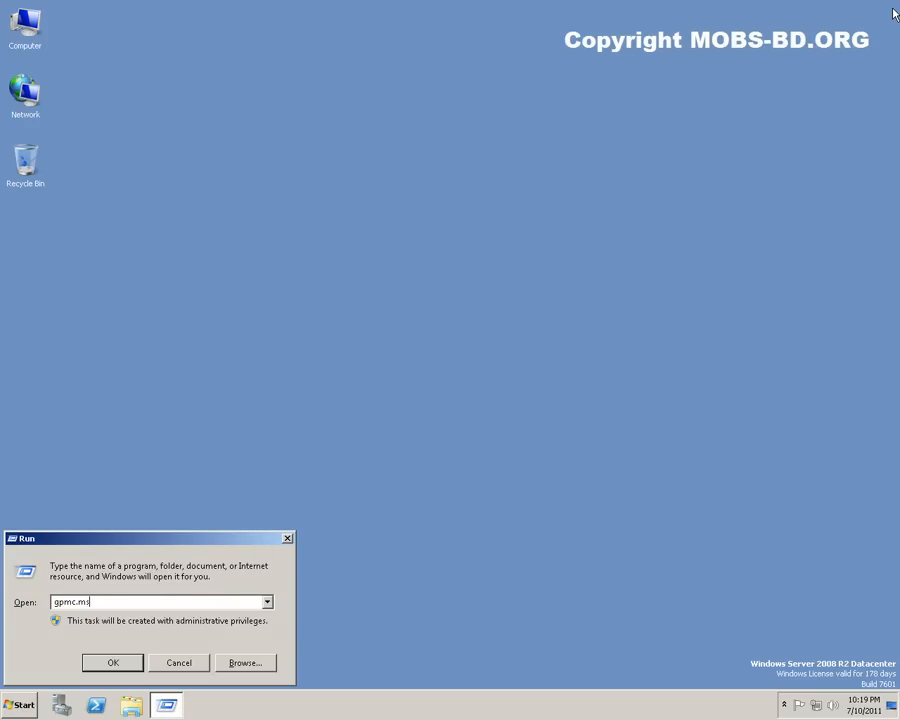
{"action": "left_click", "coordinate": [112, 662]}
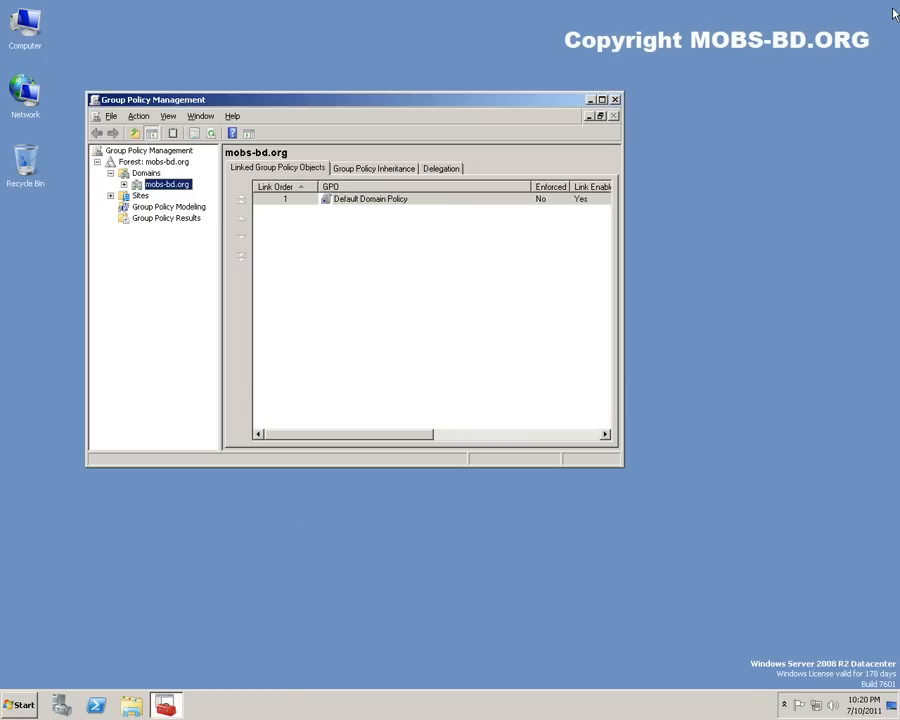
{"action": "mouse_move", "coordinate": [364, 106]}
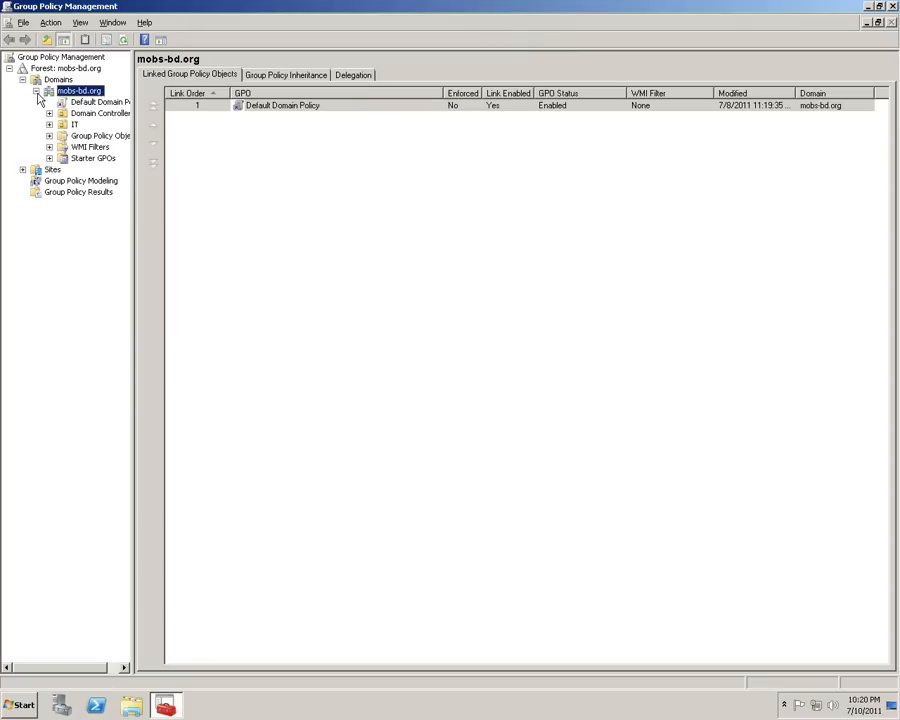
Create a GPO named RemoteDesktopSession Enhancer linked to the mobs-bd.org domain
{"action": "right_click", "coordinate": [66, 88]}
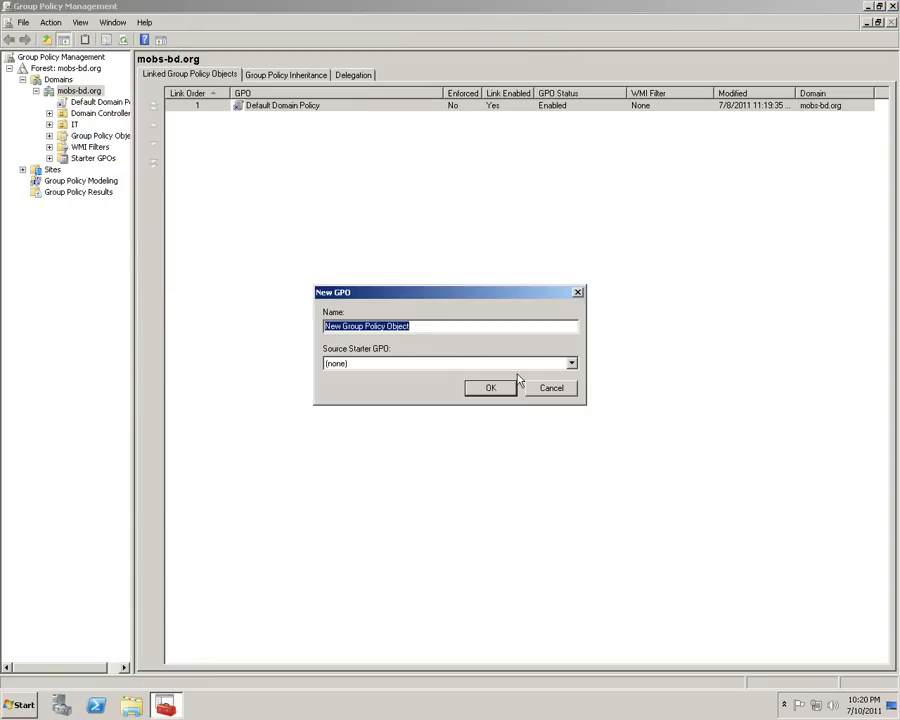
{"action": "type", "text": "RemoteDesk"}
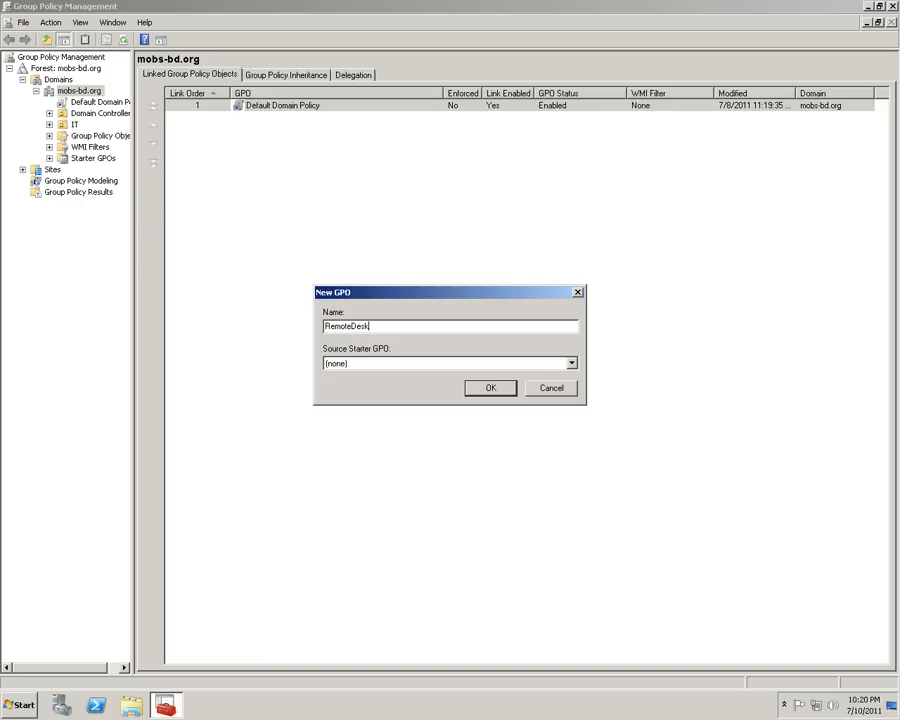
{"action": "type", "text": "topSession Enhancer"}
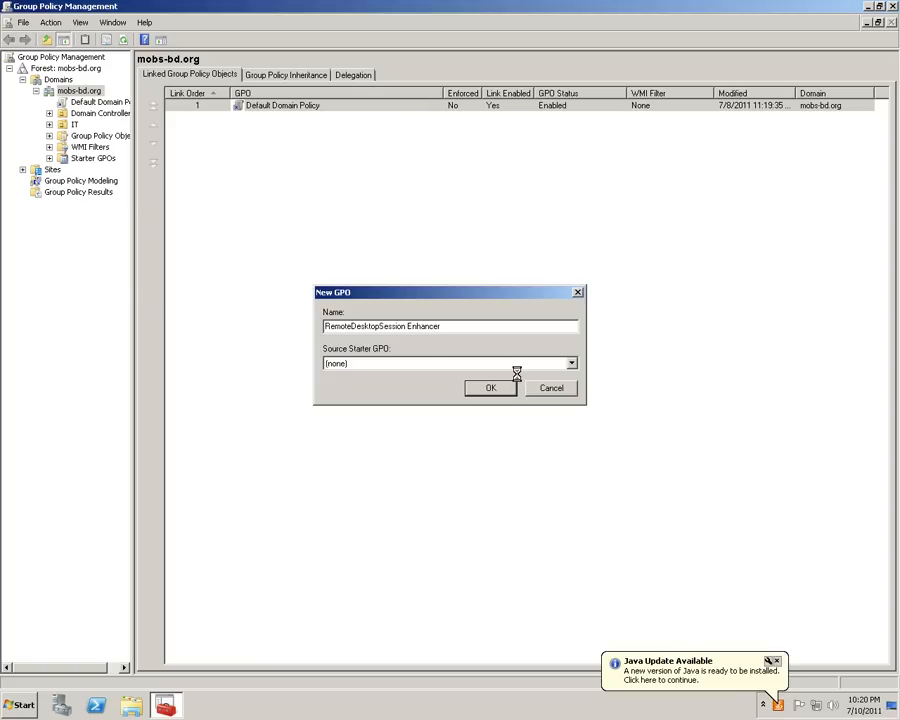
{"action": "left_click", "coordinate": [492, 388]}
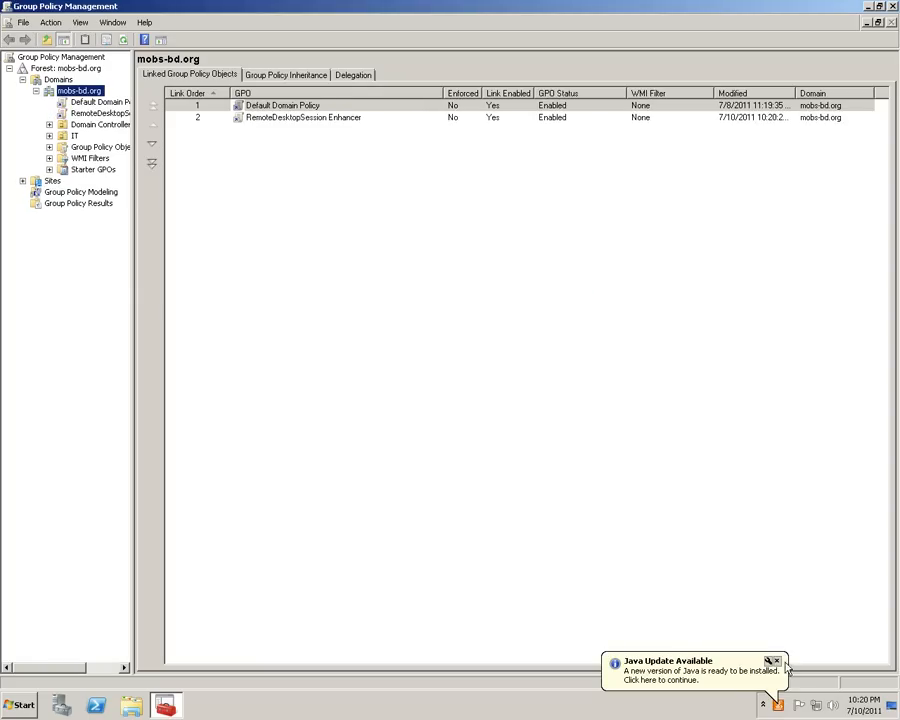
{"action": "left_click", "coordinate": [772, 658]}
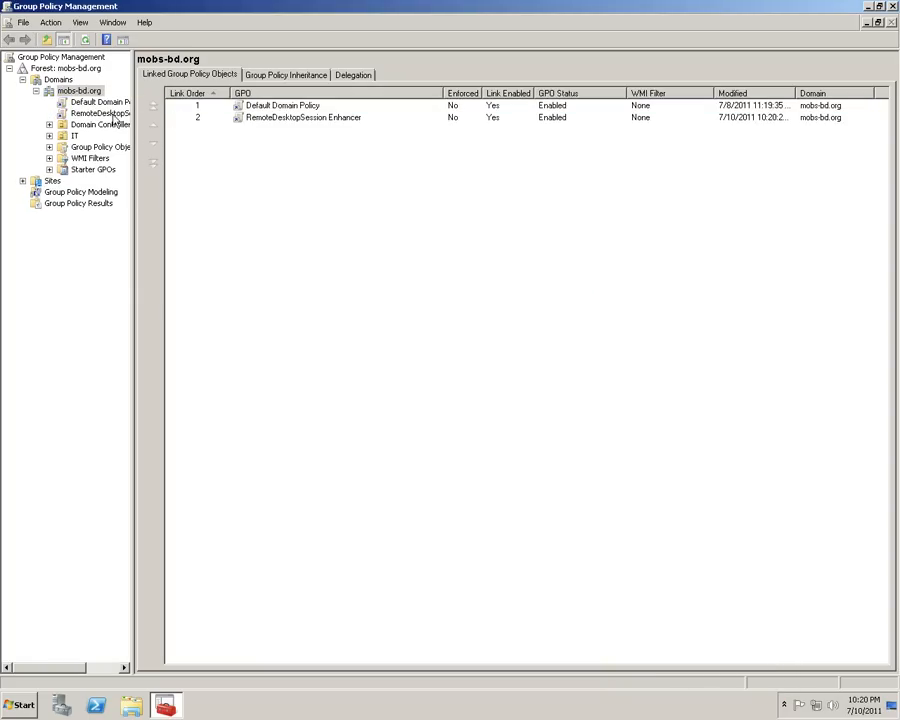
{"action": "left_click", "coordinate": [62, 90]}
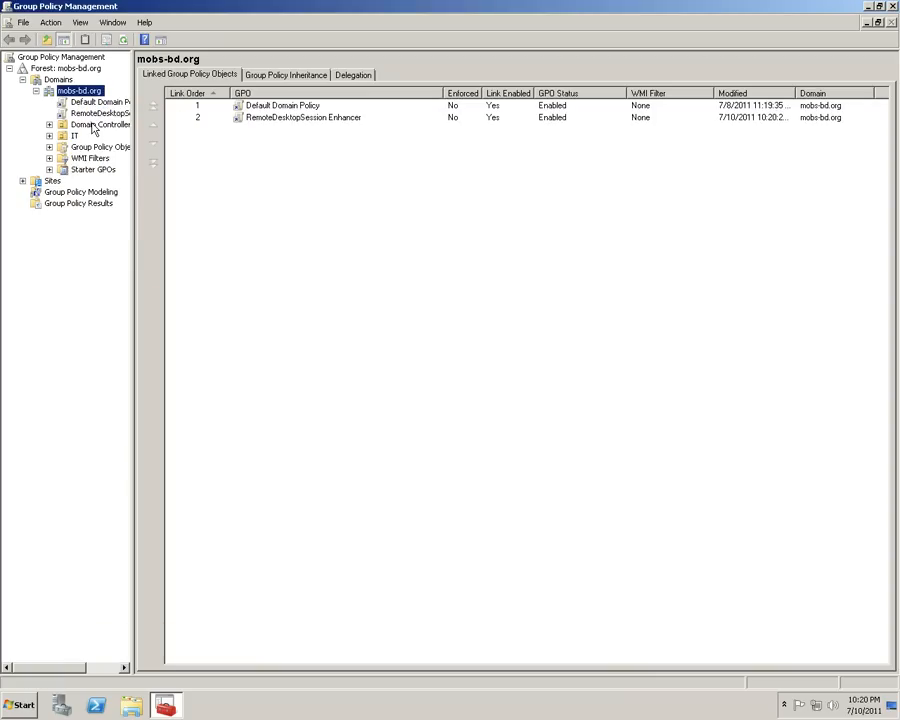
Edit the new GPO and expand Computer Configuration's Administrative Templates
{"action": "double_click", "coordinate": [300, 116]}
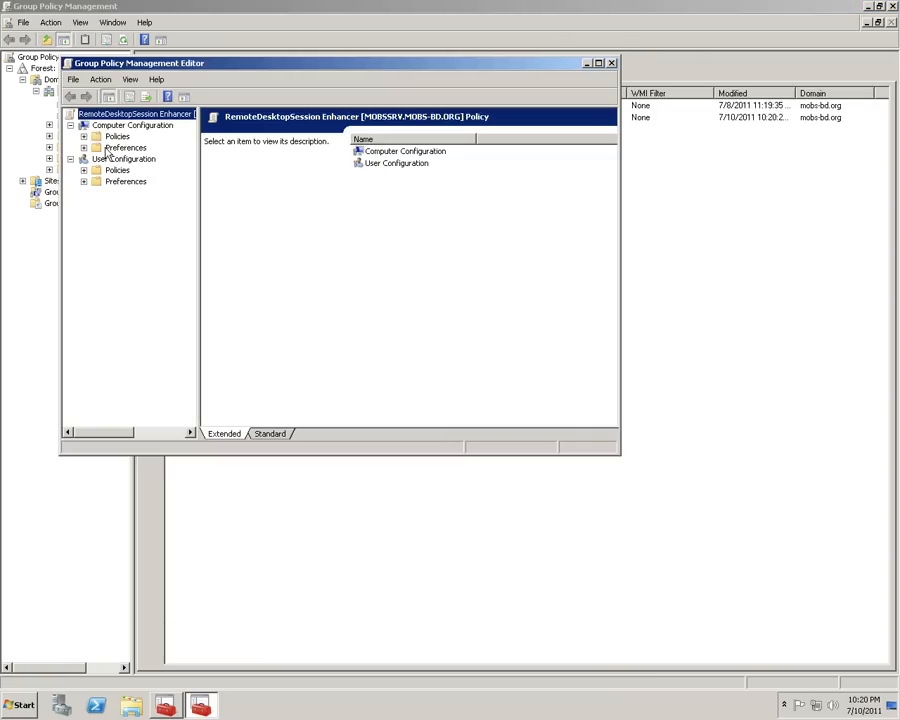
{"action": "mouse_move", "coordinate": [200, 216]}
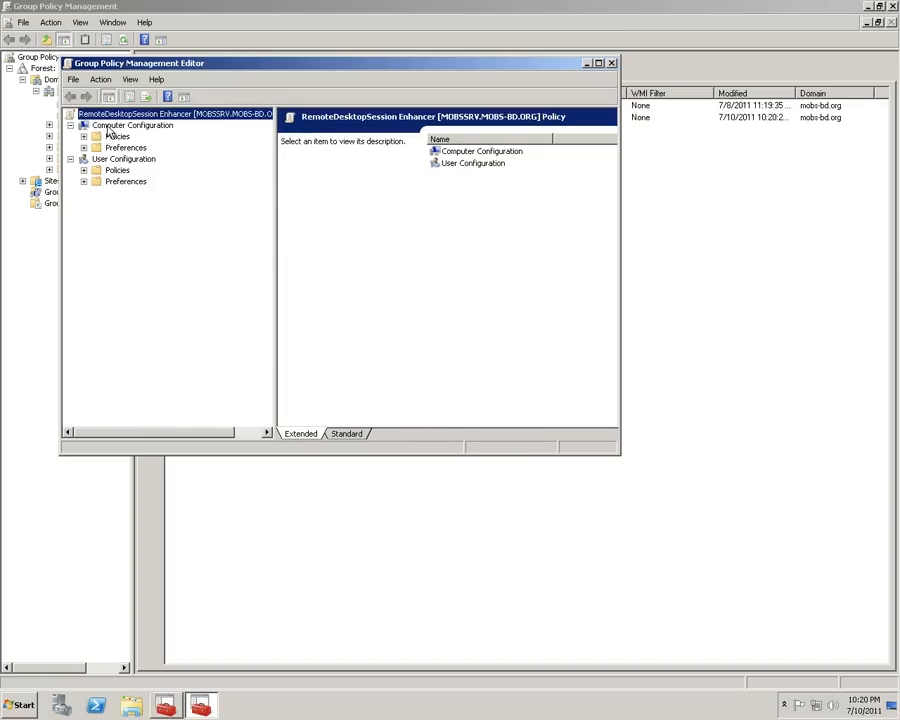
{"action": "left_click", "coordinate": [128, 124]}
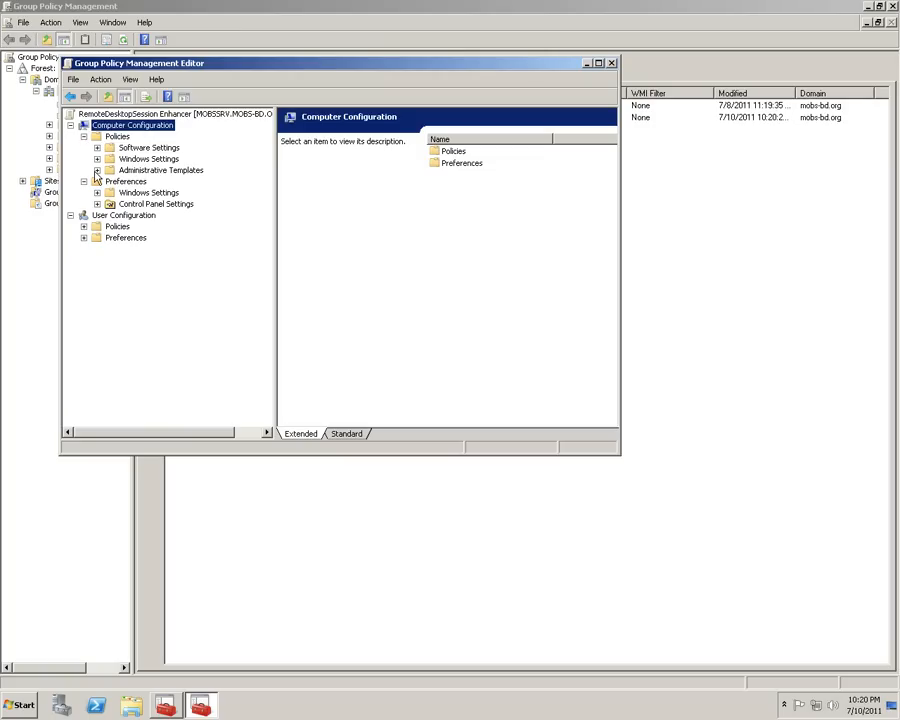
{"action": "left_click", "coordinate": [96, 170]}
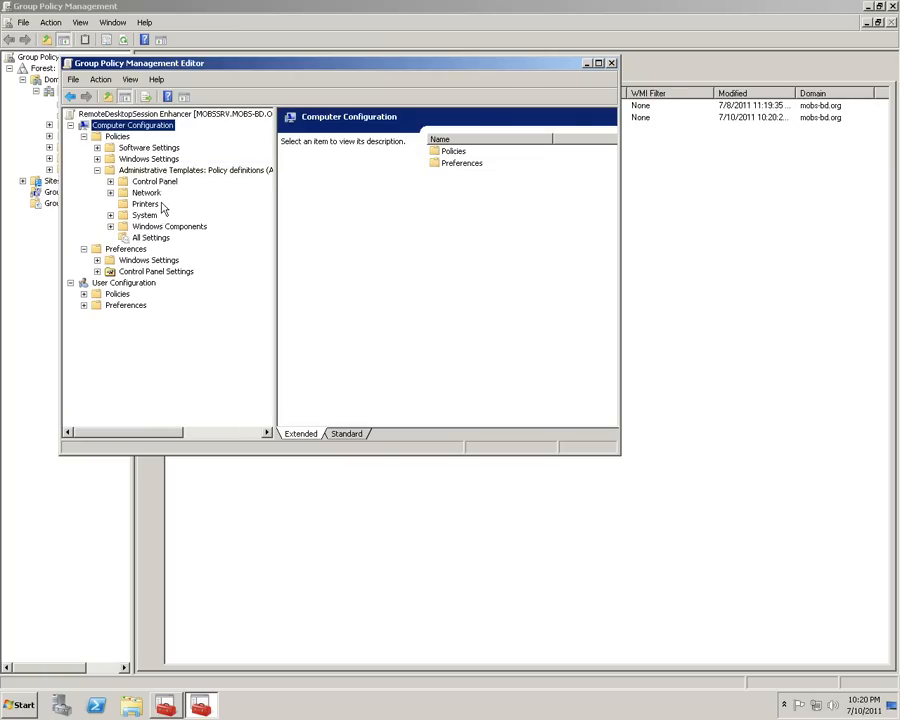
{"action": "left_click", "coordinate": [144, 216]}
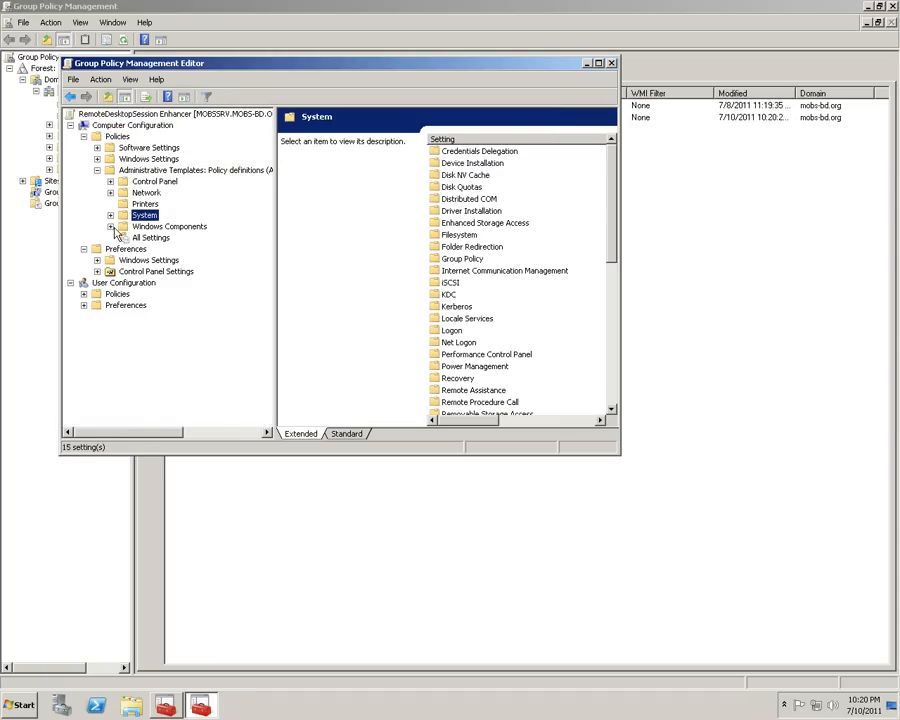
{"action": "left_click", "coordinate": [116, 226]}
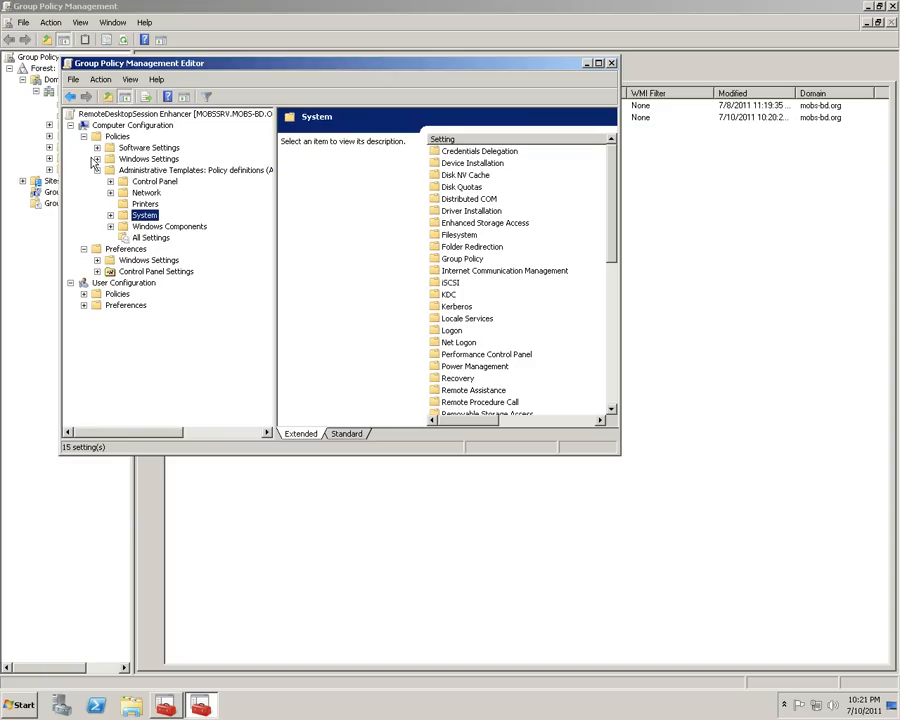
{"action": "left_click", "coordinate": [196, 170]}
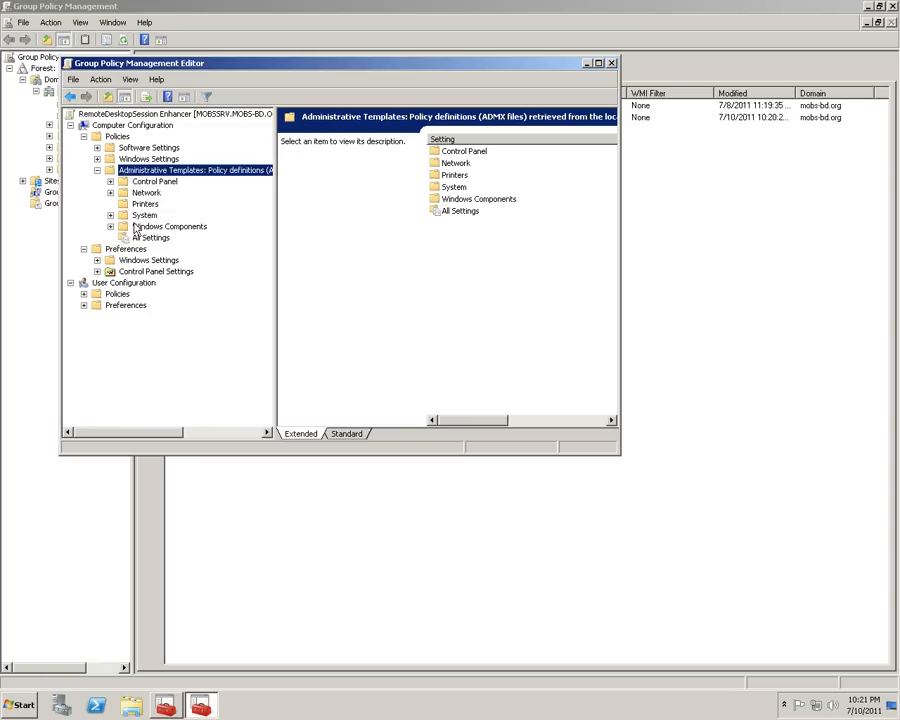
Browse Windows Components > Remote Desktop Services > Session Host to the Connections policies
{"action": "left_click", "coordinate": [112, 226]}
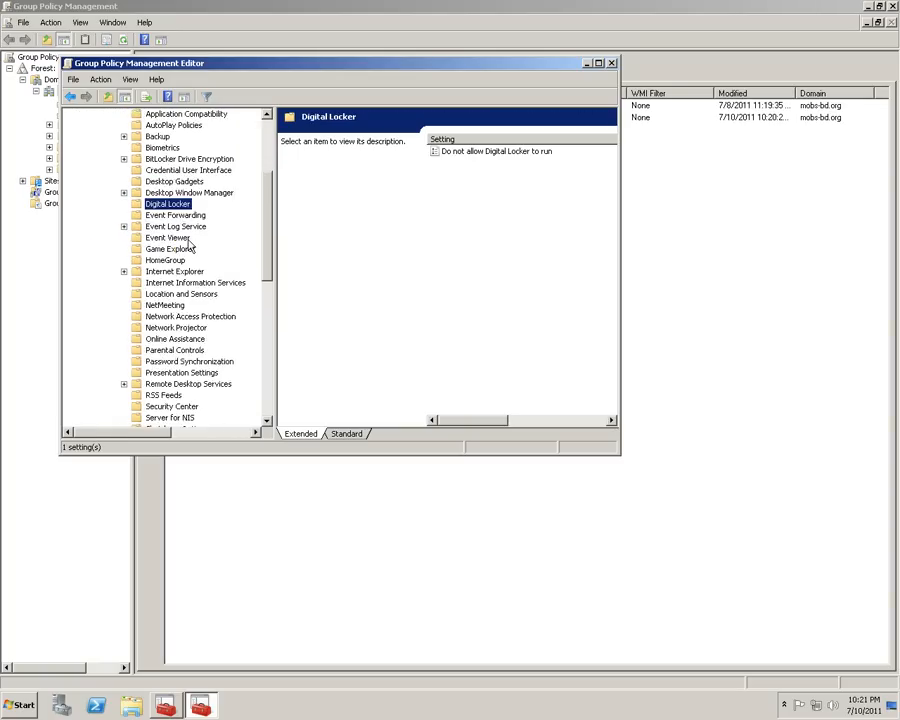
{"action": "scroll", "scroll_direction": "down", "scroll_amount": 3}
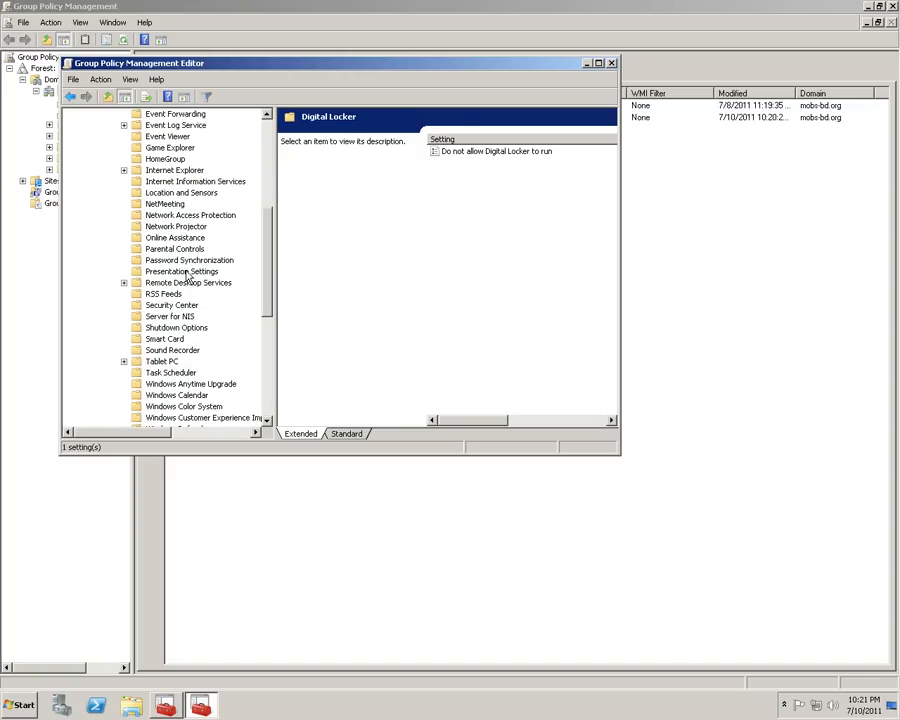
{"action": "left_click", "coordinate": [186, 282]}
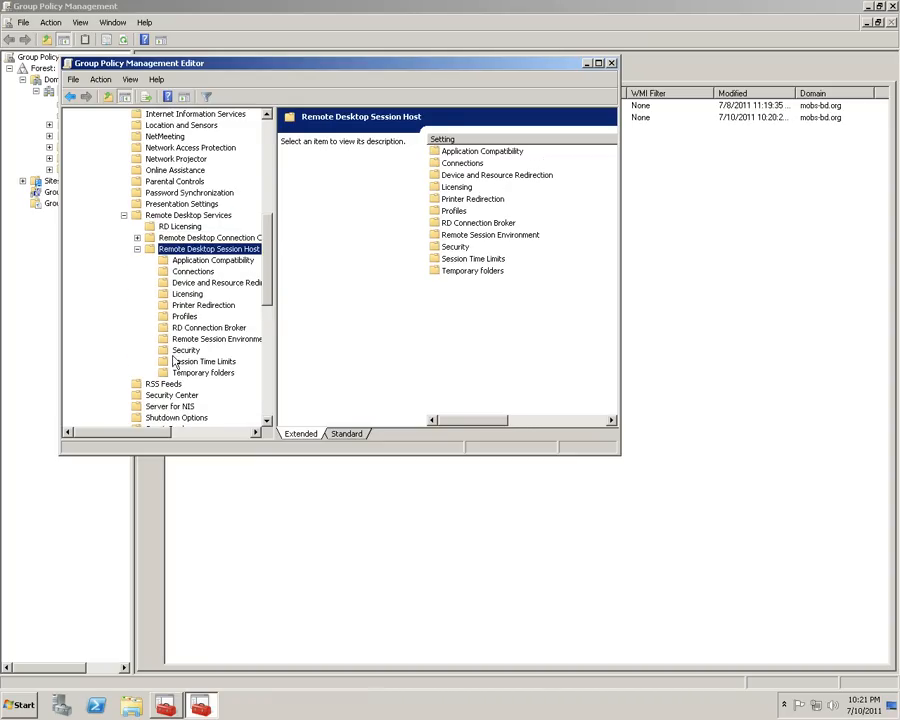
{"action": "left_click", "coordinate": [192, 272]}
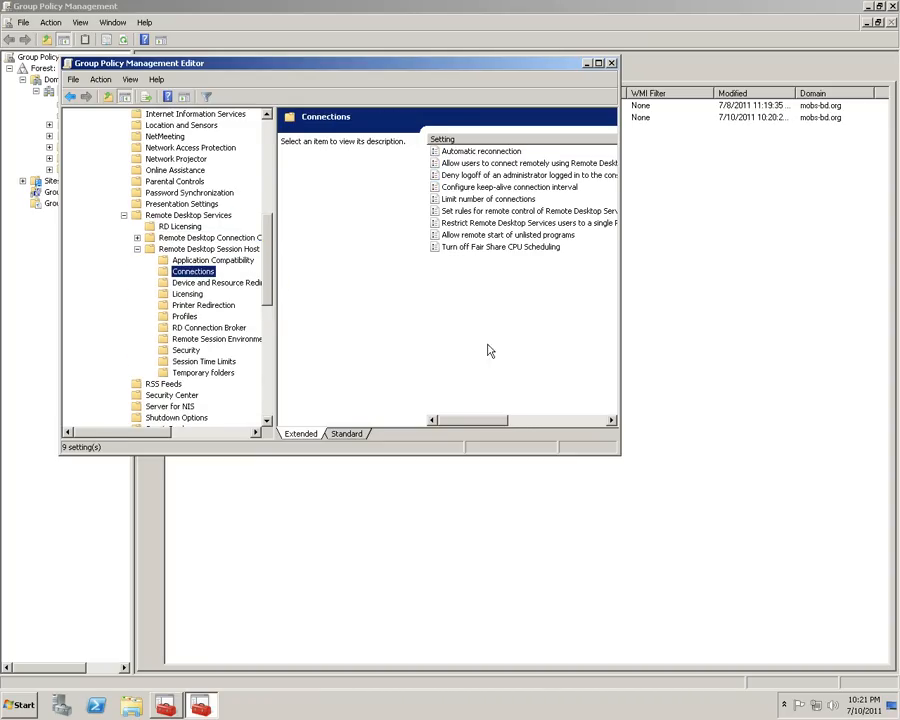
Set 'Restrict Remote Desktop Services users to a single session' to Disabled
{"action": "left_click", "coordinate": [528, 222]}
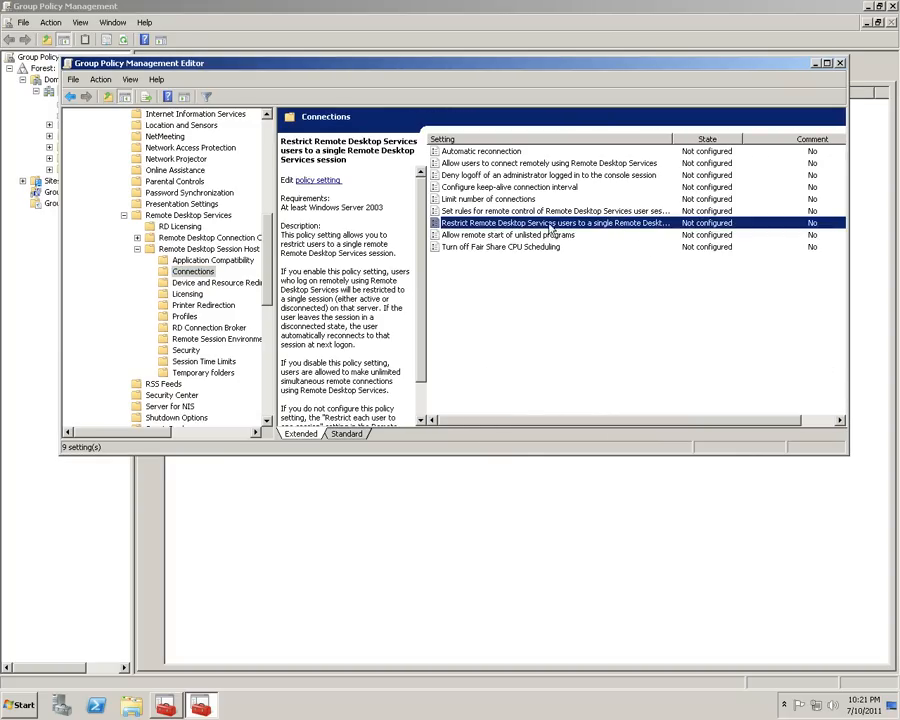
{"action": "double_click", "coordinate": [552, 222]}
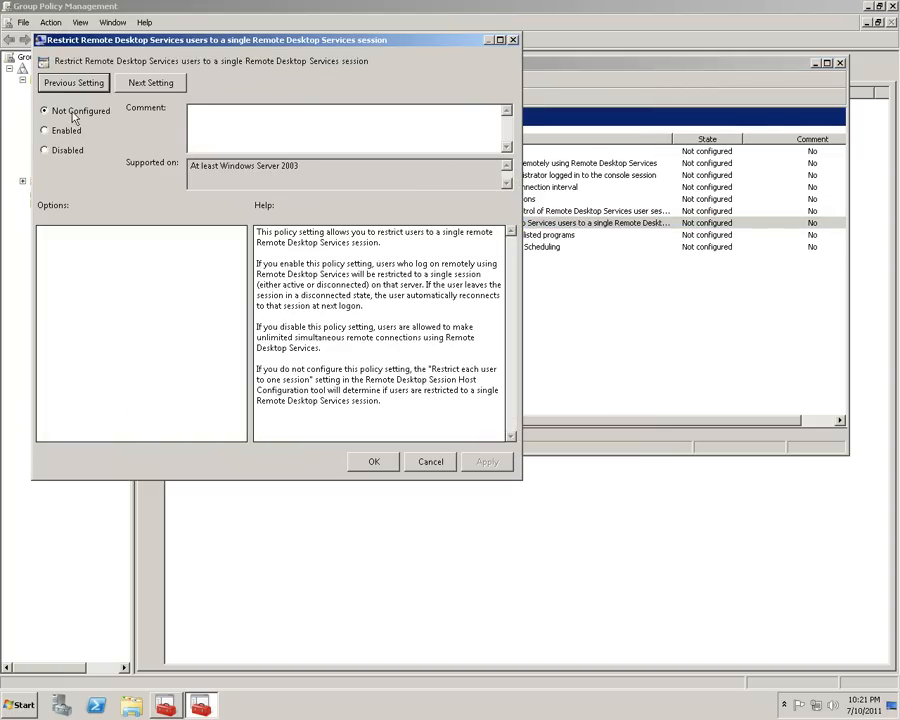
{"action": "mouse_move", "coordinate": [106, 90]}
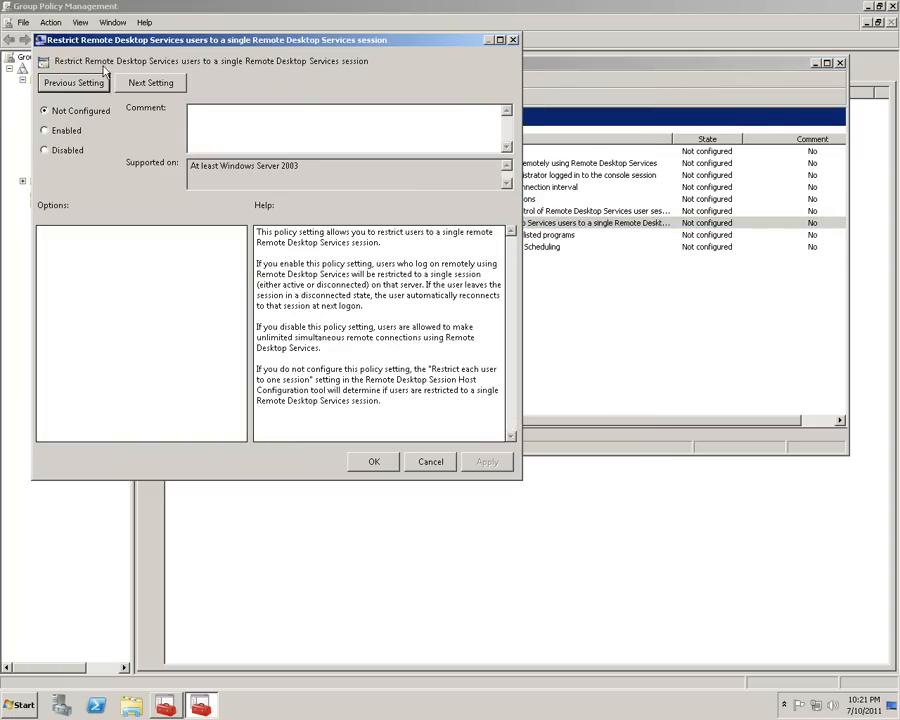
{"action": "mouse_move", "coordinate": [348, 252]}
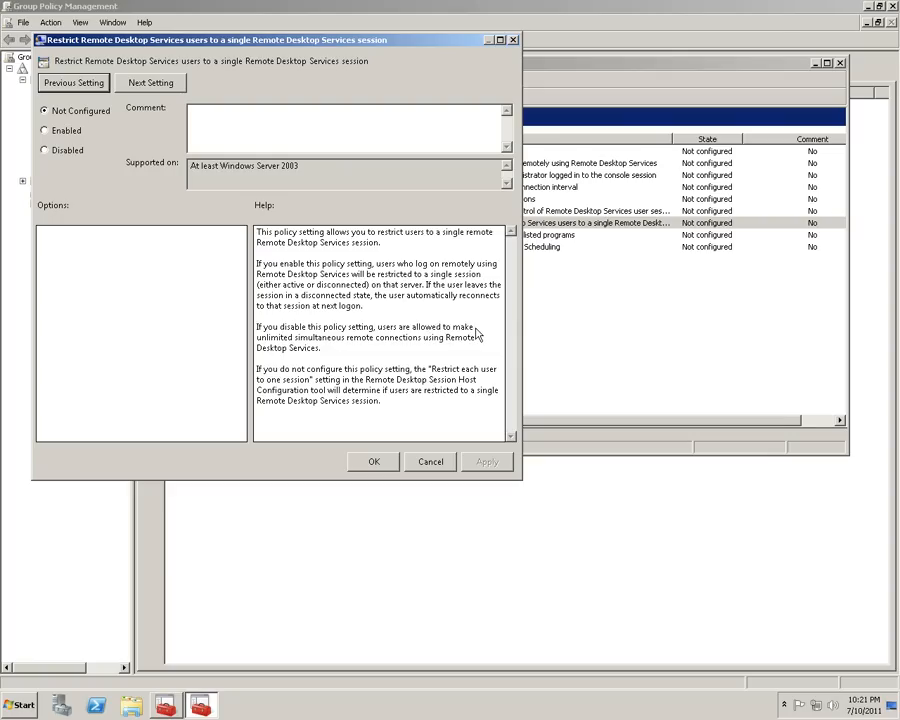
{"action": "mouse_move", "coordinate": [454, 350]}
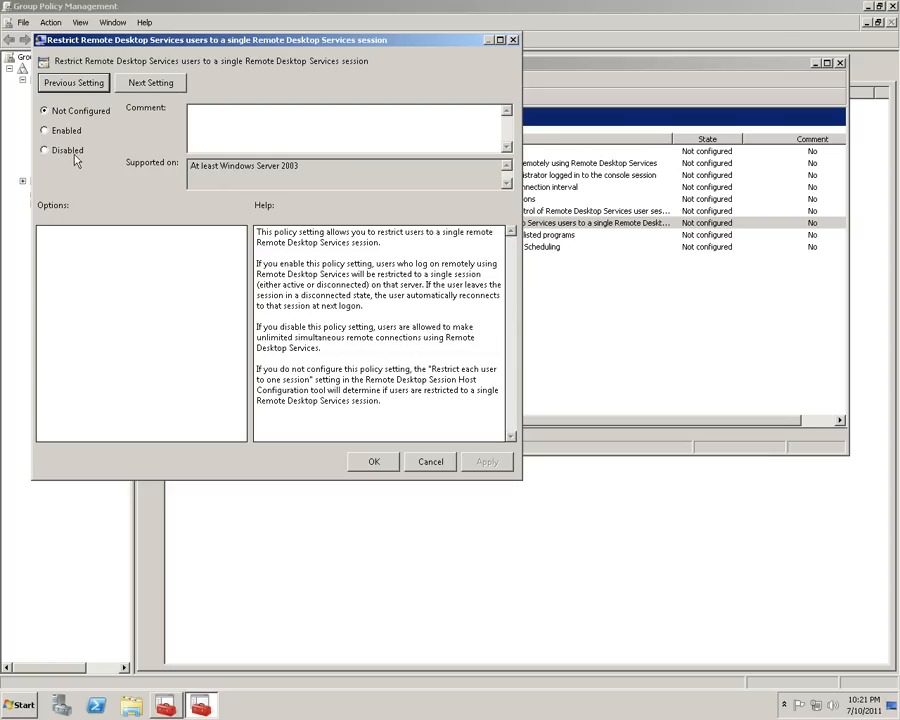
{"action": "left_click", "coordinate": [44, 150]}
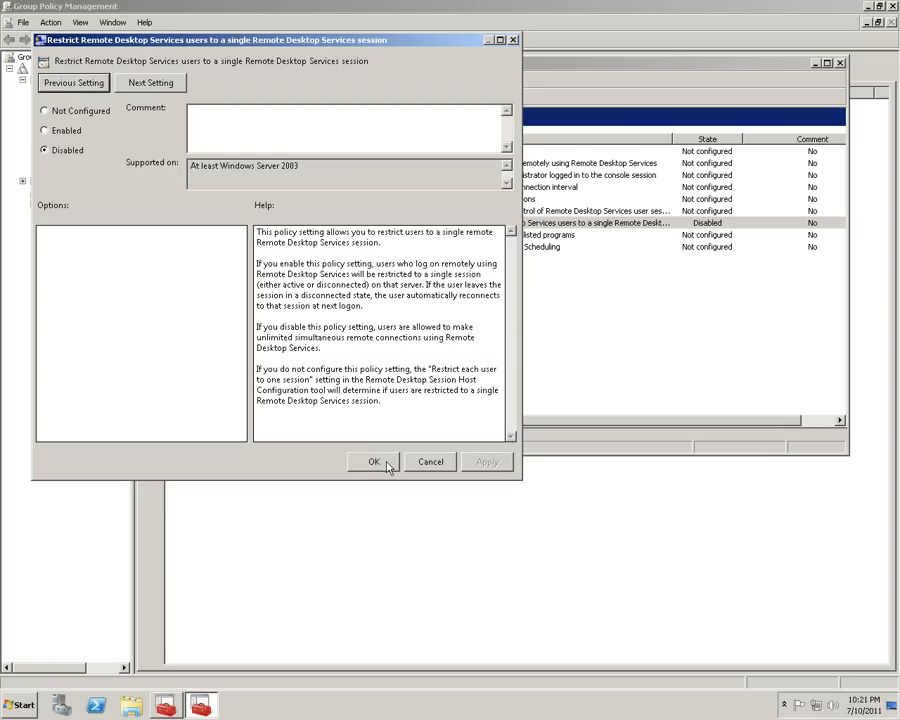
{"action": "left_click", "coordinate": [368, 460]}
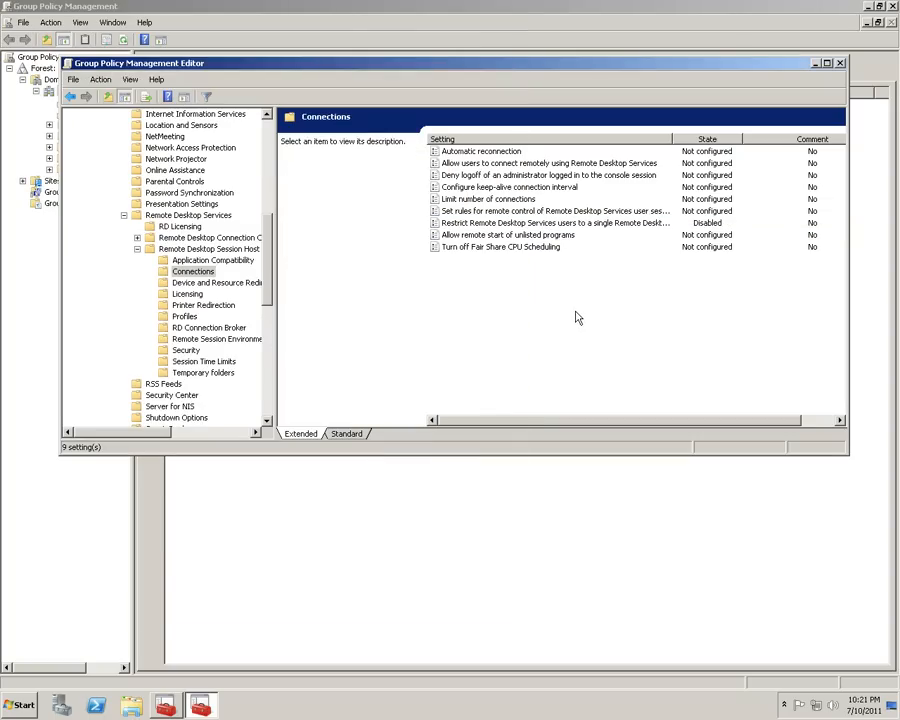
{"action": "mouse_move", "coordinate": [840, 62]}
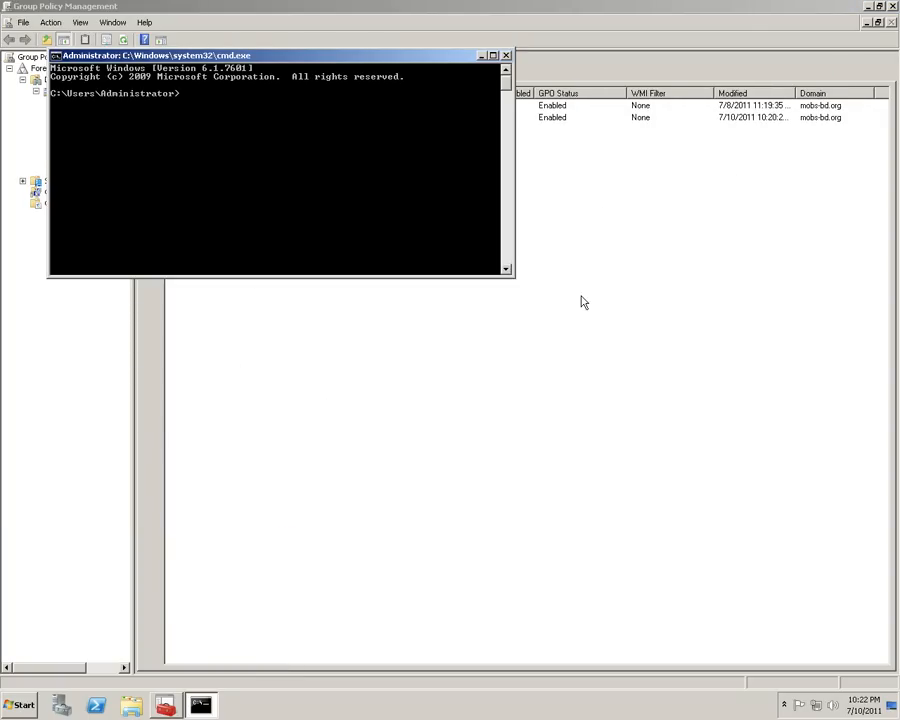
Run gpupdate /force in Command Prompt until both updates succeed, then exit
{"action": "type", "text": "gpupdate /forc"}
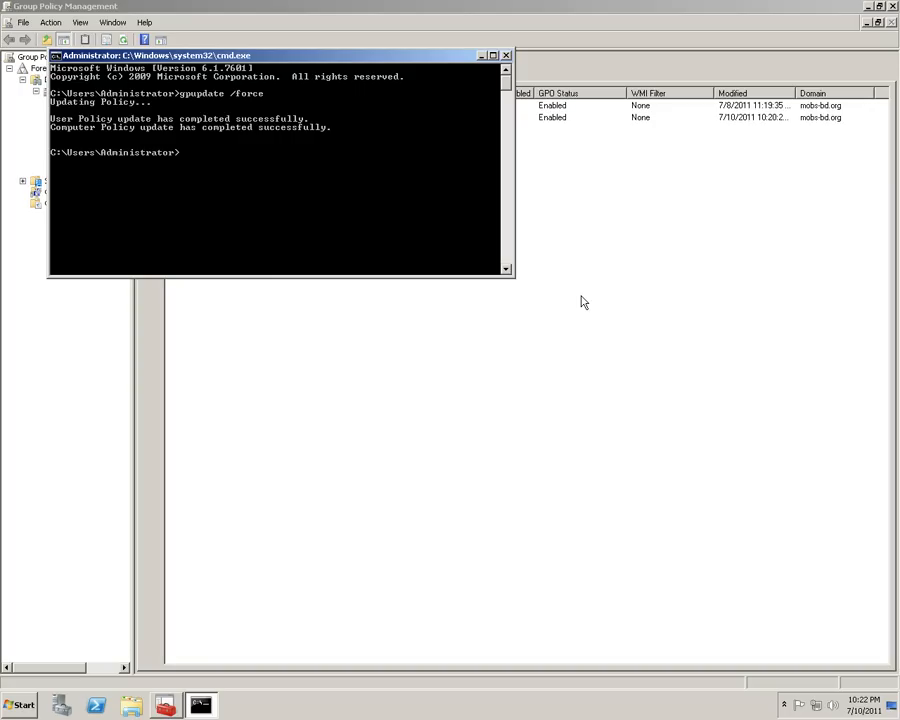
{"action": "type", "text": "exit"}
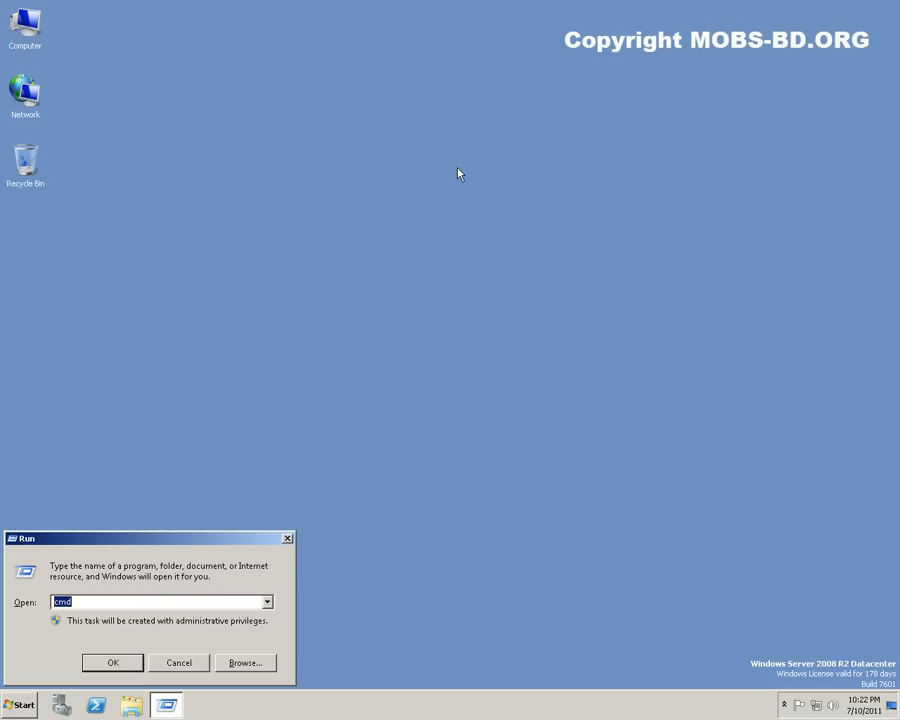
Launch gpedit.msc and select the local single-session restriction policy under Session Host Connections
{"action": "type", "text": "gpedit"}
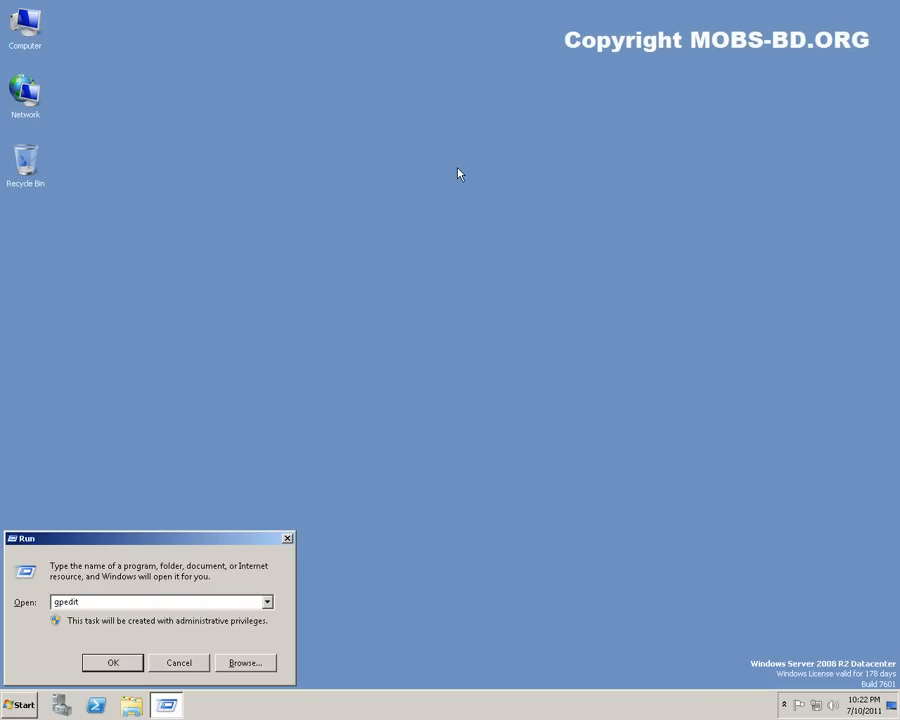
{"action": "left_click", "coordinate": [112, 662]}
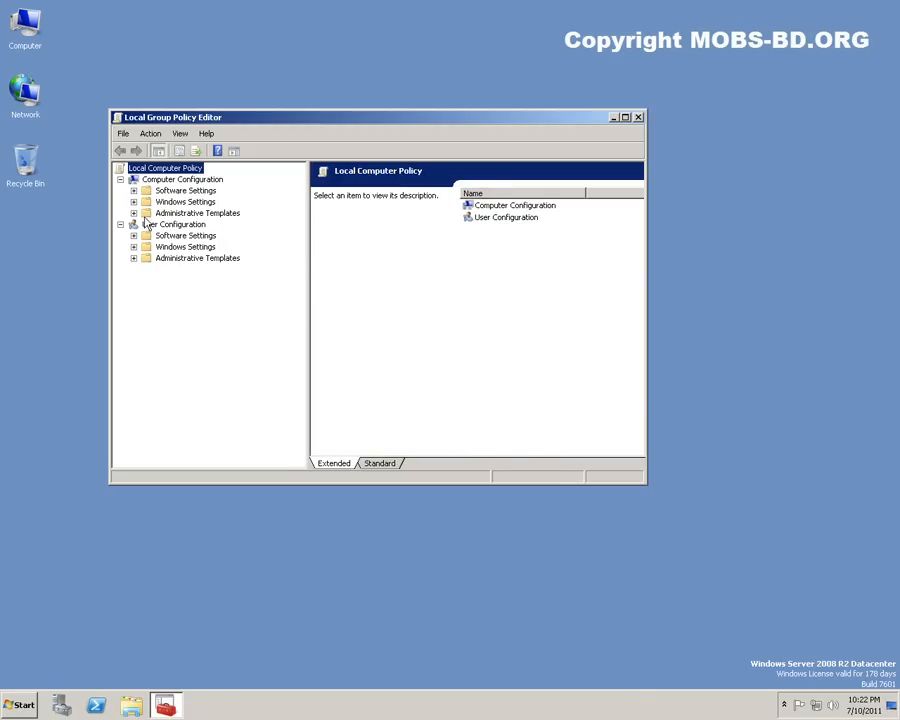
{"action": "left_click", "coordinate": [132, 212]}
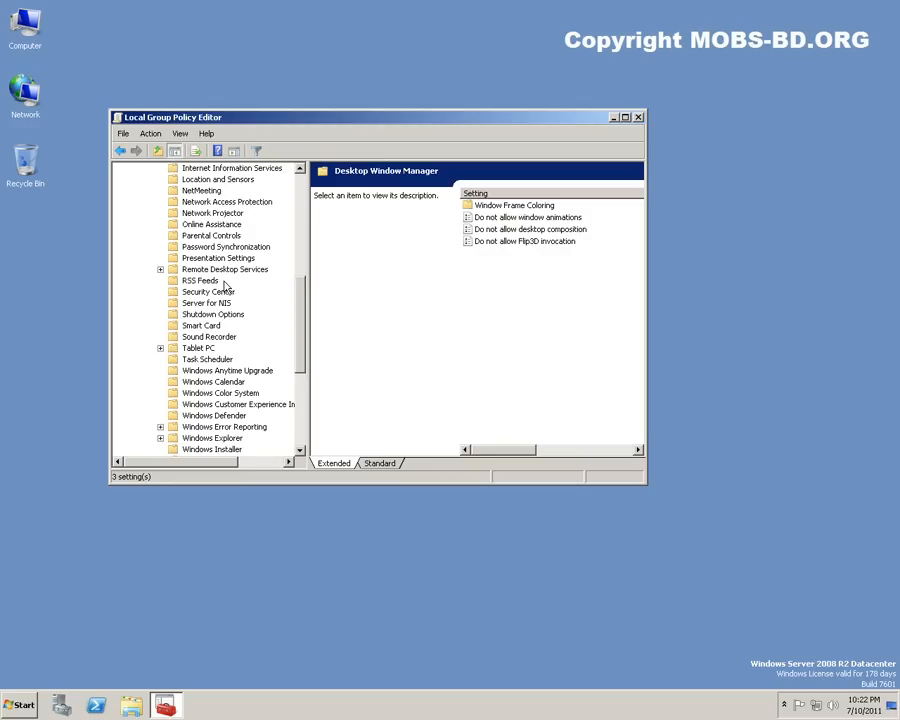
{"action": "mouse_move", "coordinate": [204, 272]}
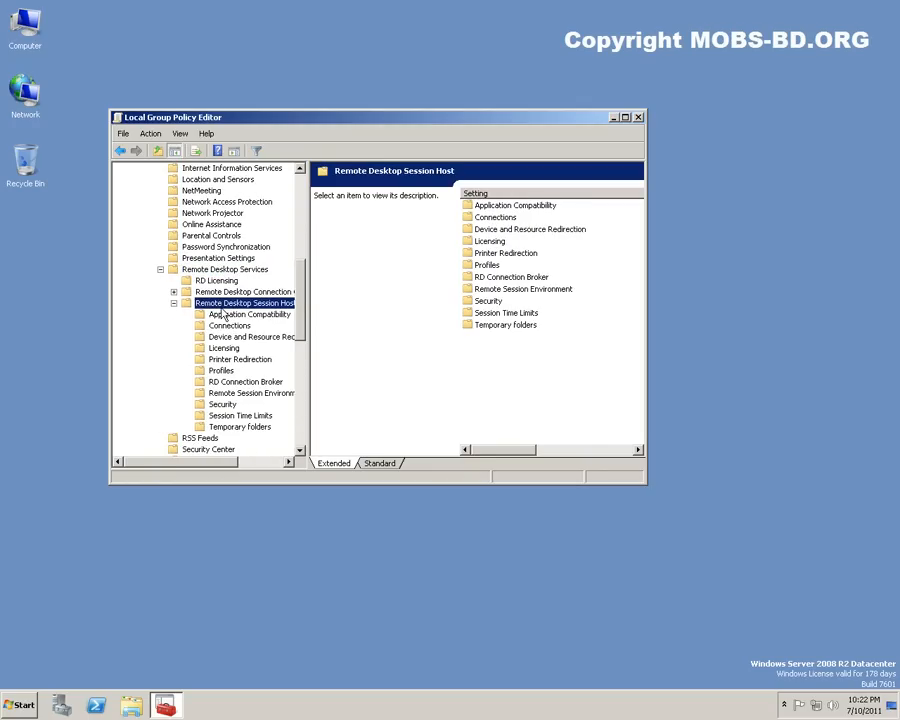
{"action": "left_click", "coordinate": [230, 324]}
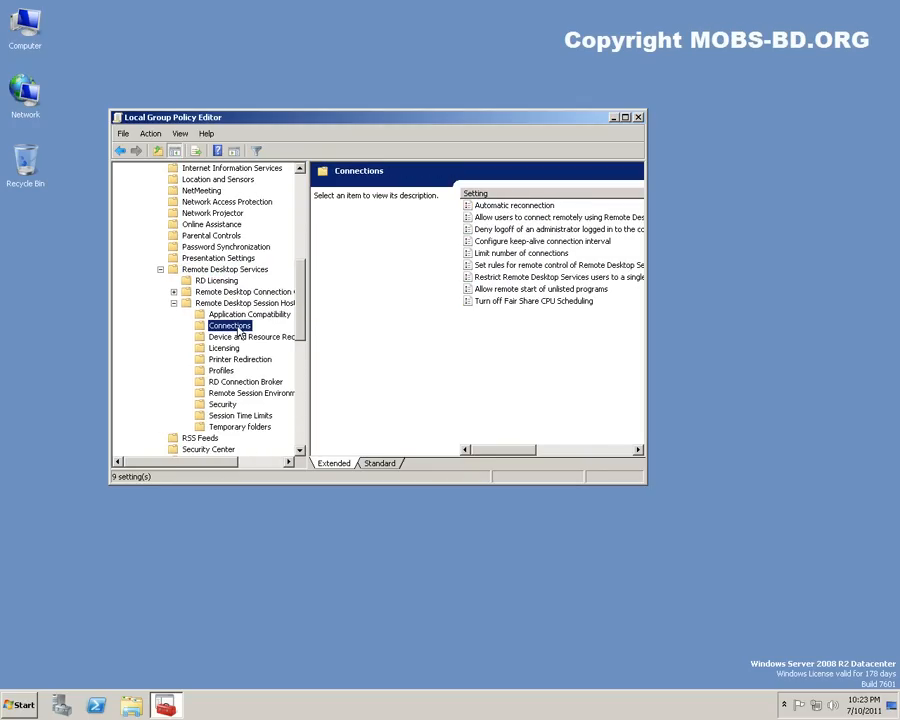
{"action": "left_click", "coordinate": [558, 276]}
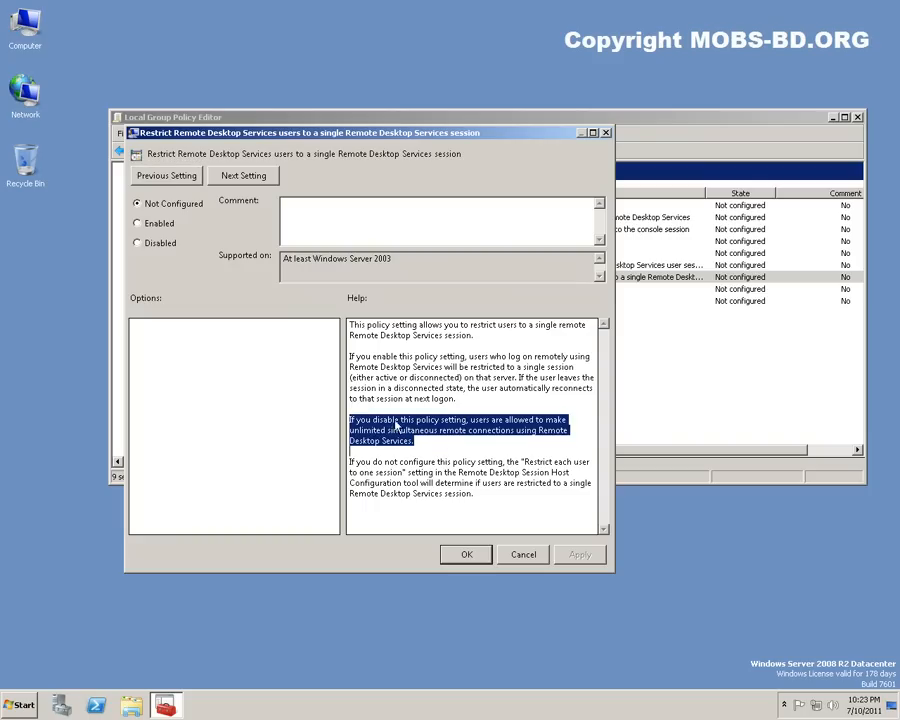
{"action": "mouse_move", "coordinate": [436, 430]}
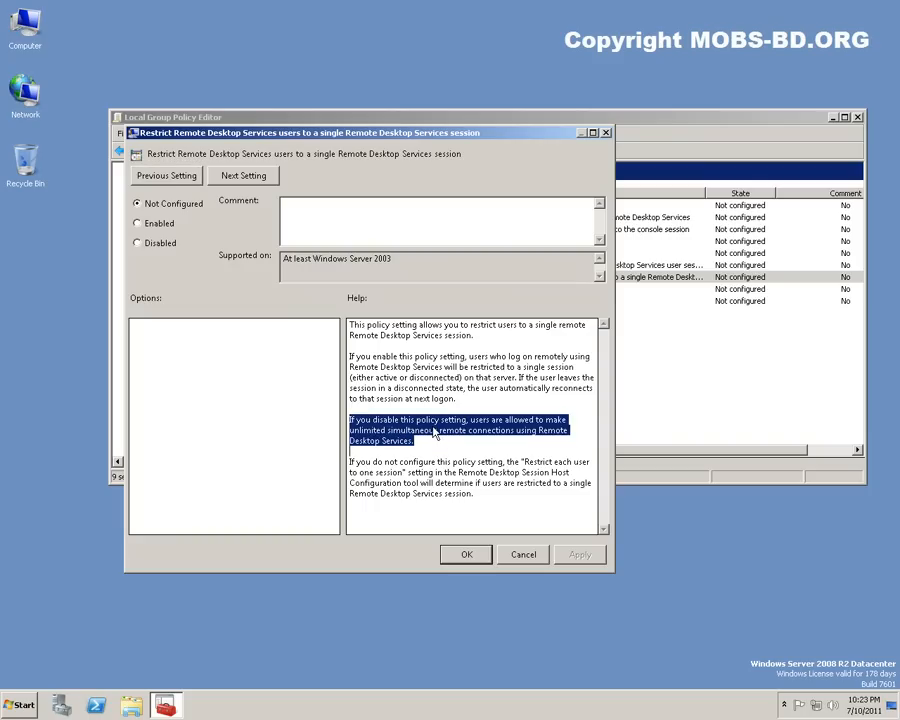
{"action": "mouse_move", "coordinate": [184, 252]}
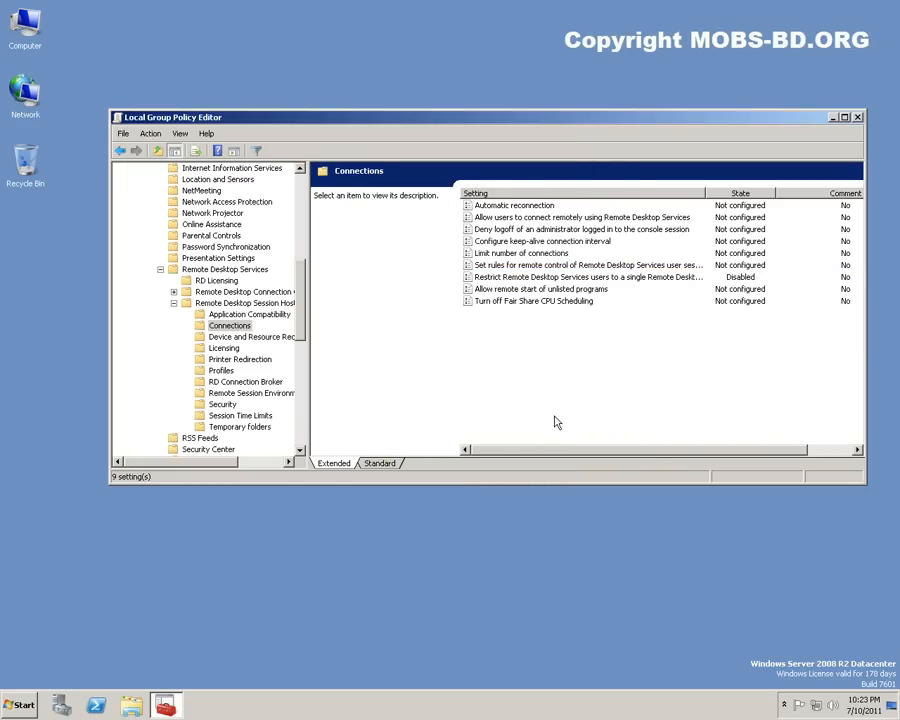
{"action": "mouse_move", "coordinate": [624, 206]}
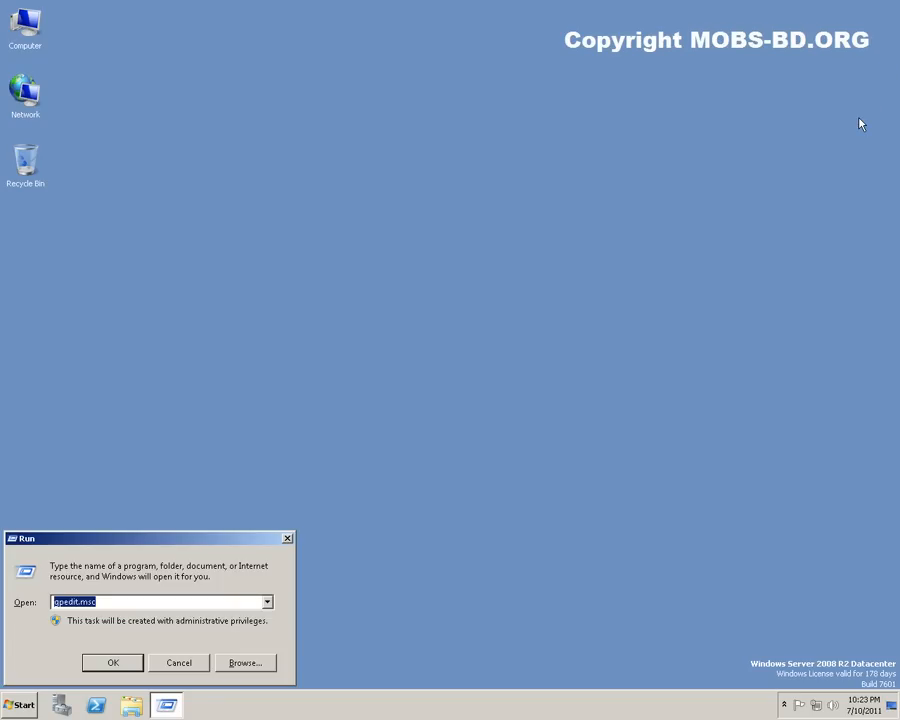
Launch Registry Editor and browse to HKLM\SYSTEM\CurrentControlSet\Control\Terminal Server
{"action": "type", "text": "regedt"}
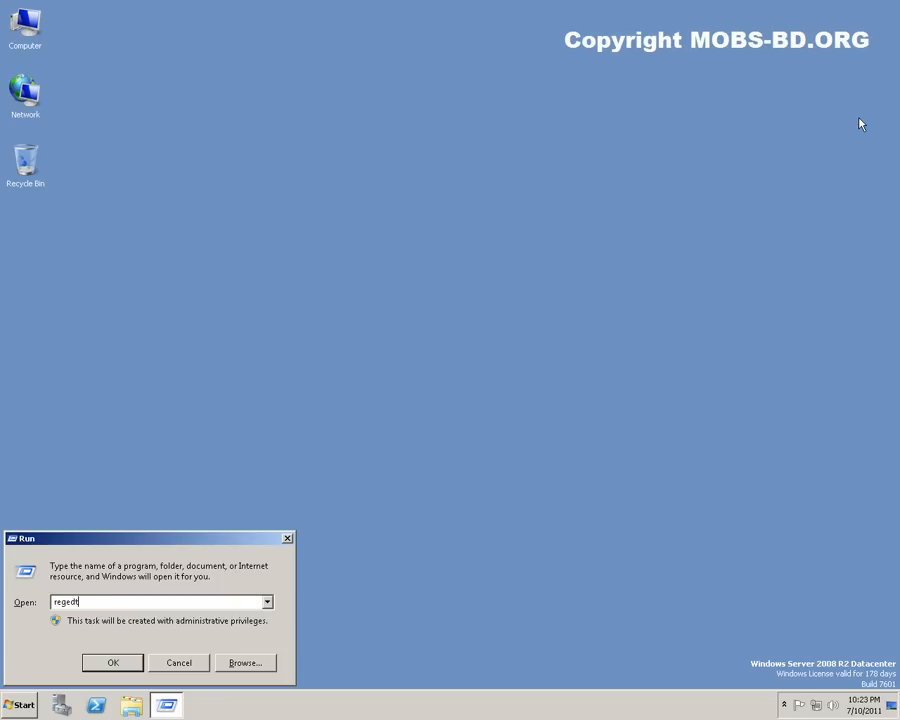
{"action": "left_click", "coordinate": [112, 662]}
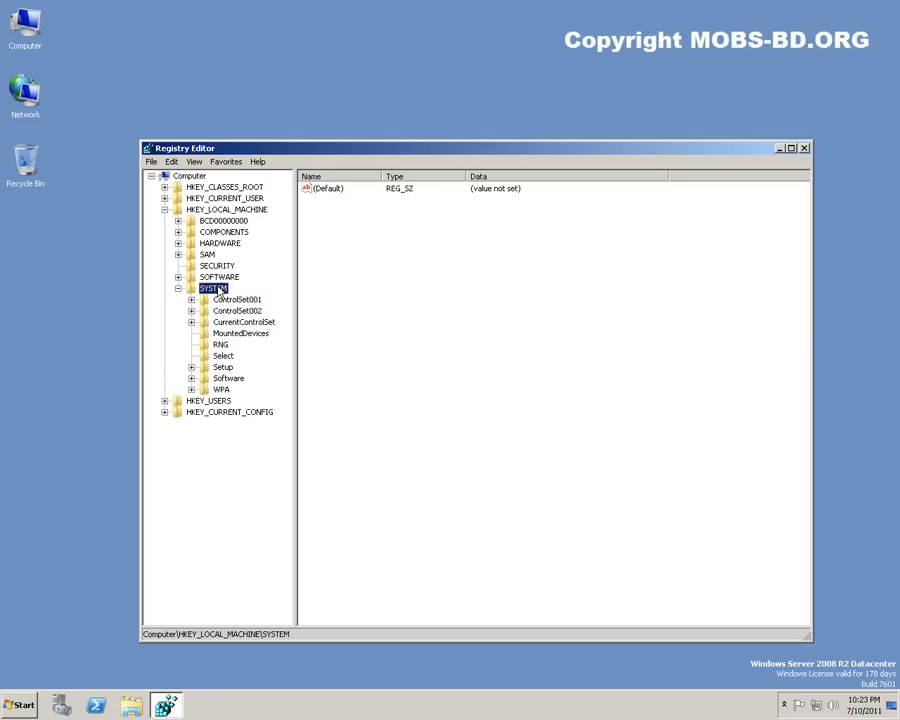
{"action": "left_click", "coordinate": [240, 320]}
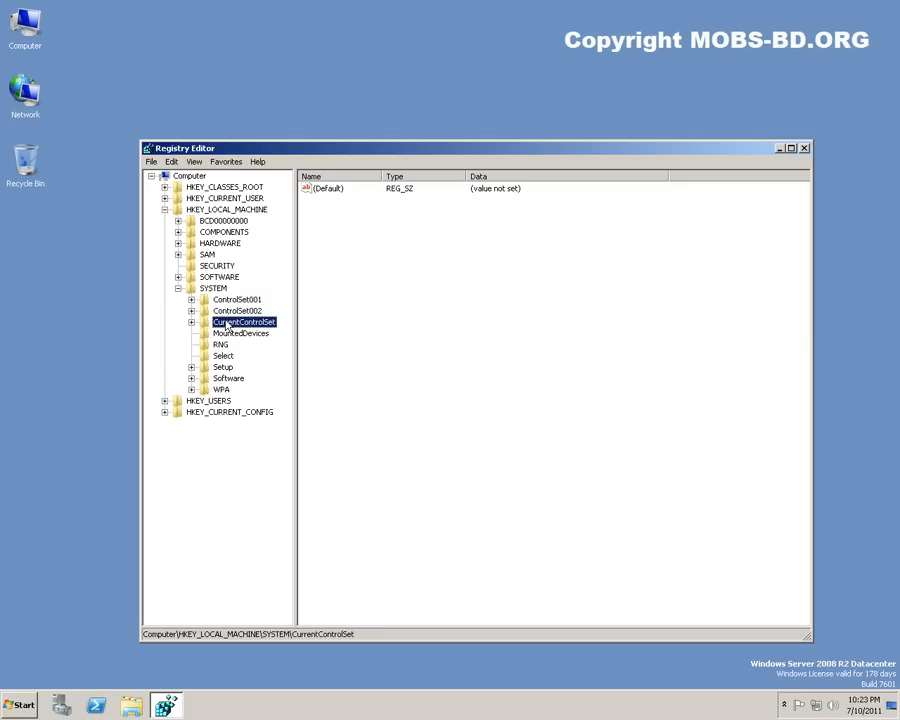
{"action": "left_click", "coordinate": [192, 320]}
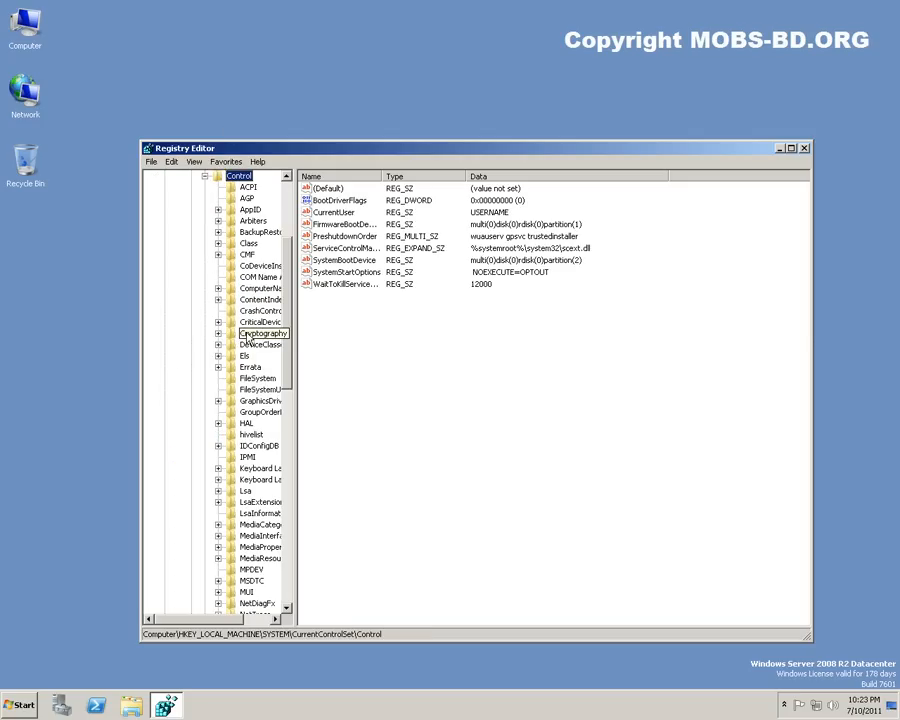
{"action": "left_click_drag", "start_coordinate": [292, 410], "coordinate": [432, 414]}
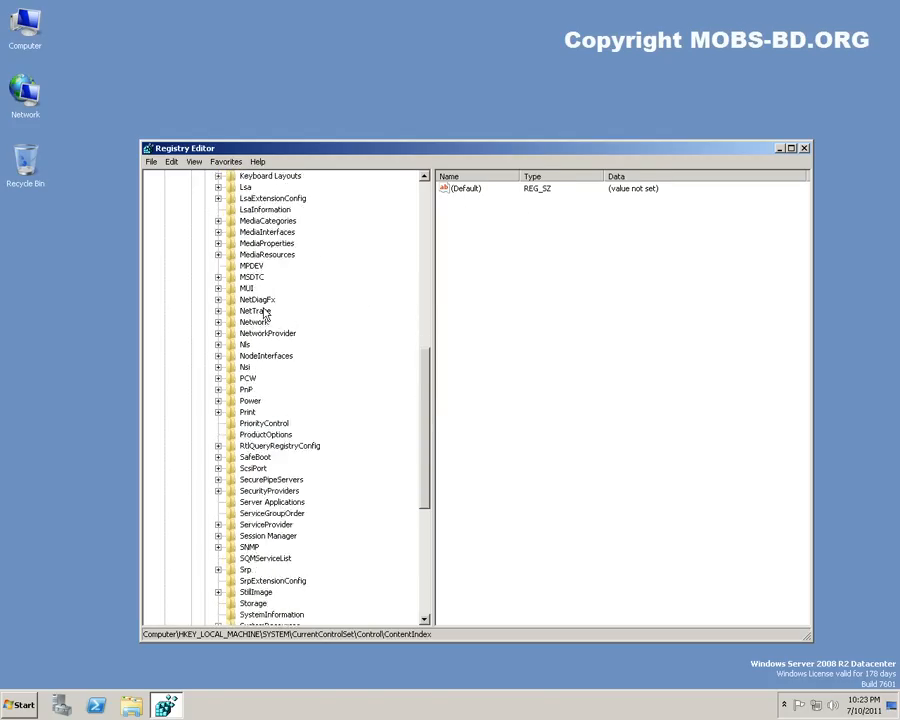
{"action": "scroll", "scroll_direction": "down", "scroll_amount": 3}
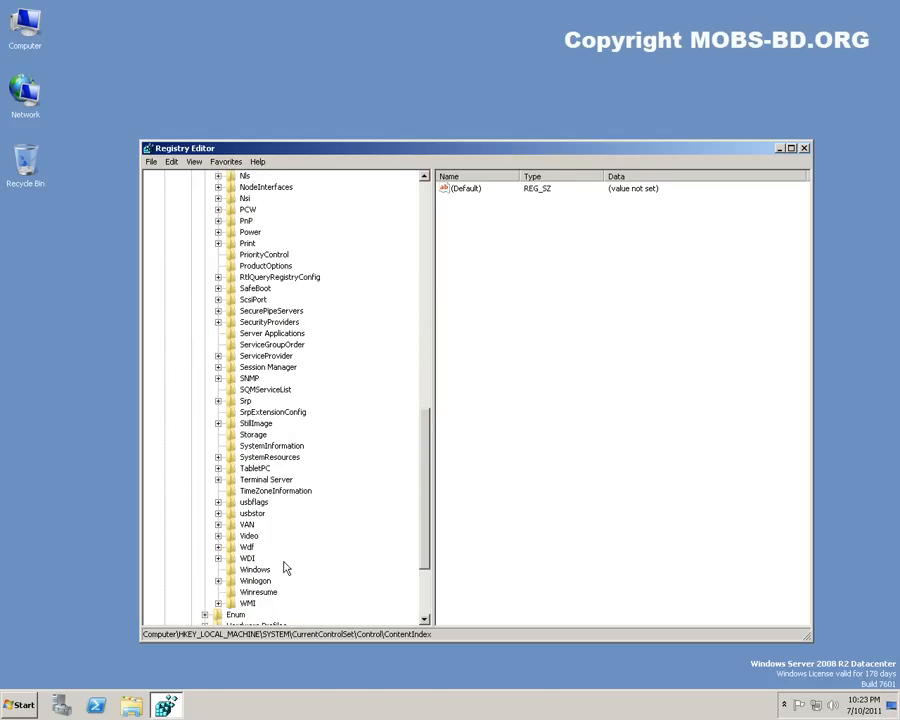
{"action": "left_click", "coordinate": [266, 480]}
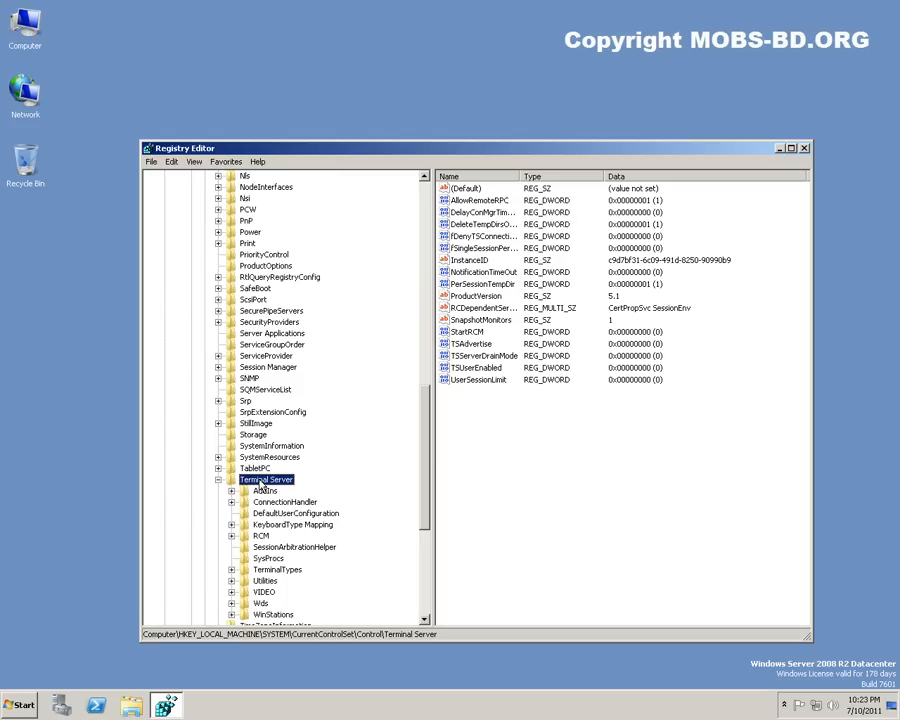
{"action": "mouse_move", "coordinate": [468, 466]}
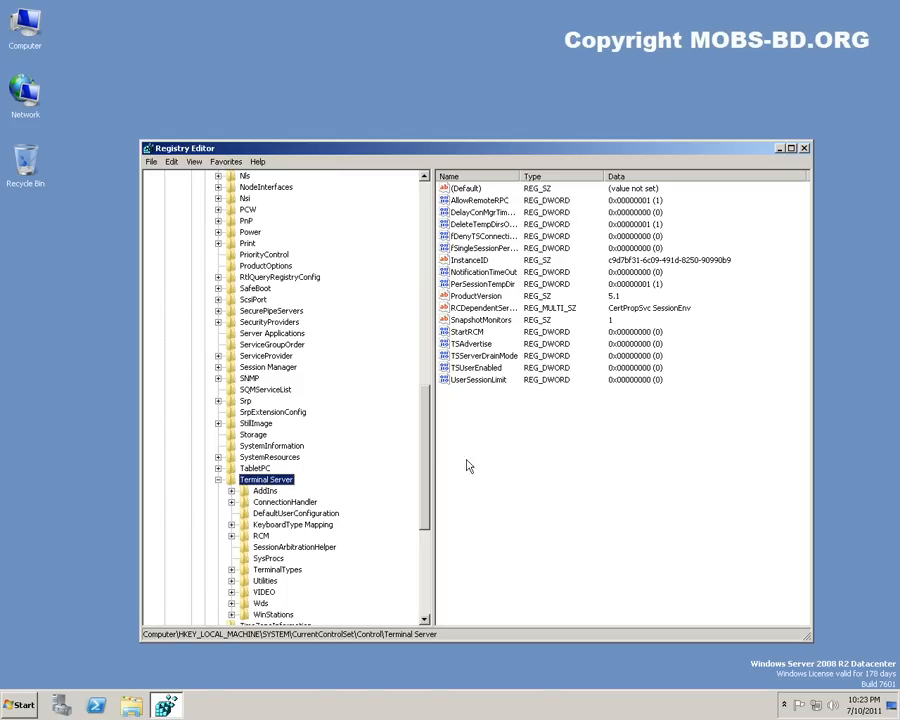
{"action": "mouse_move", "coordinate": [562, 422]}
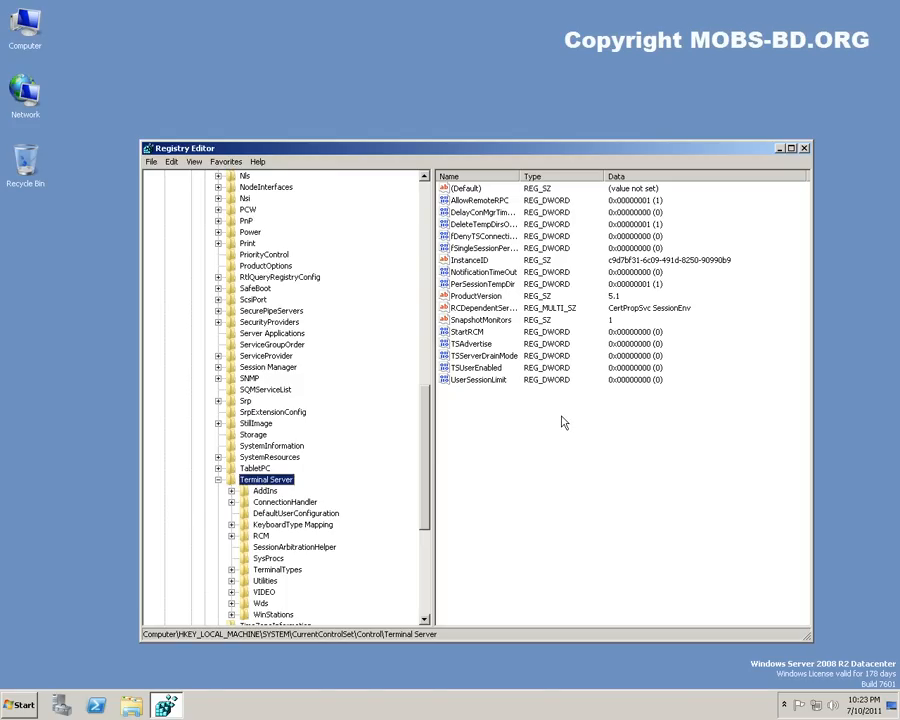
{"action": "mouse_move", "coordinate": [464, 272]}
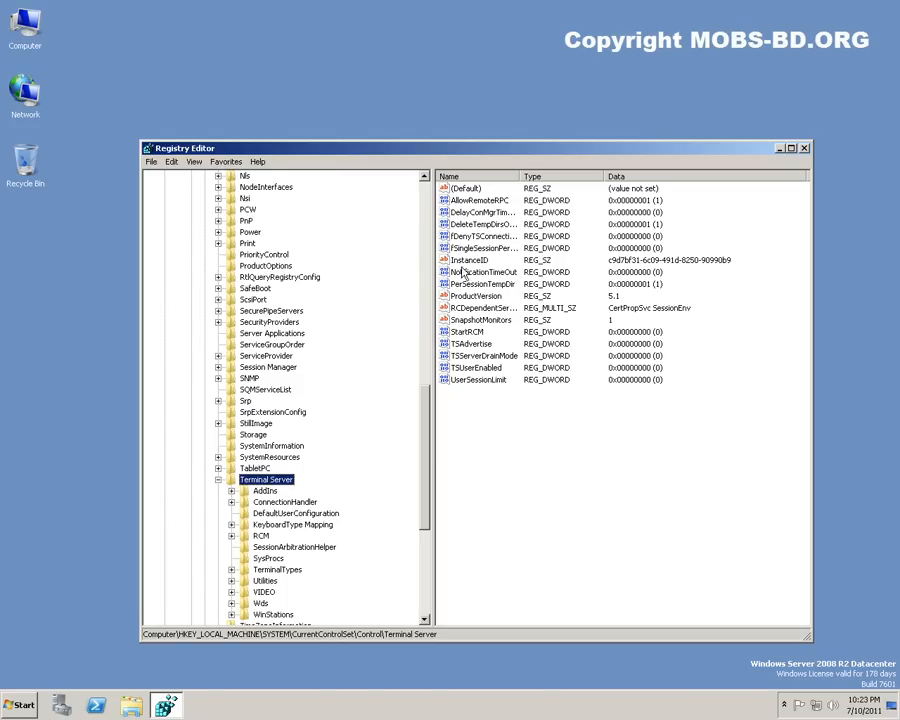
Set fSingleSessionPerUser to 0 and close Registry Editor
{"action": "left_click", "coordinate": [482, 236]}
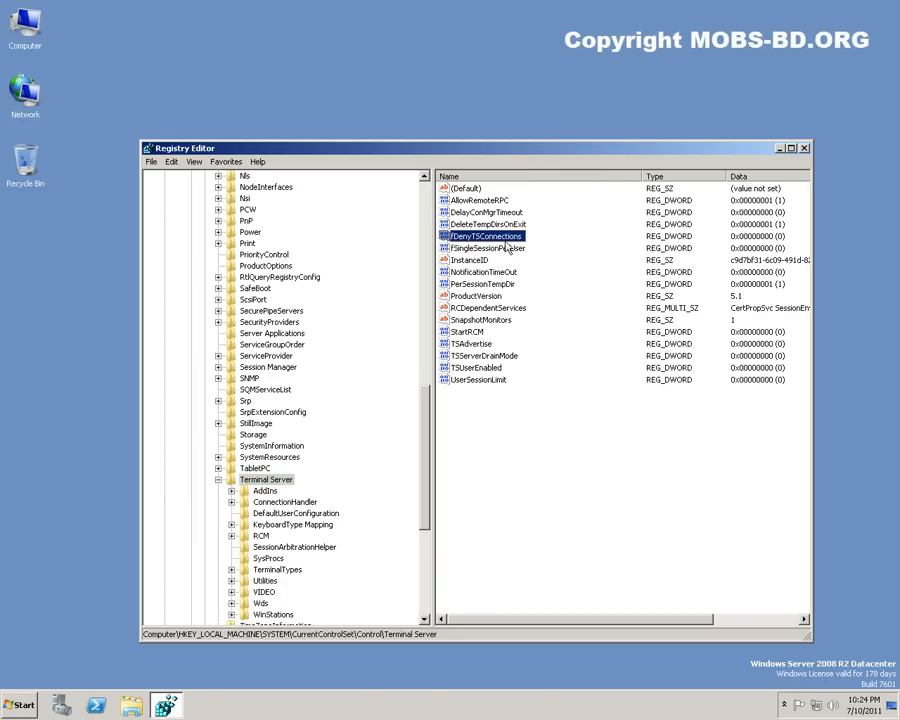
{"action": "double_click", "coordinate": [488, 236]}
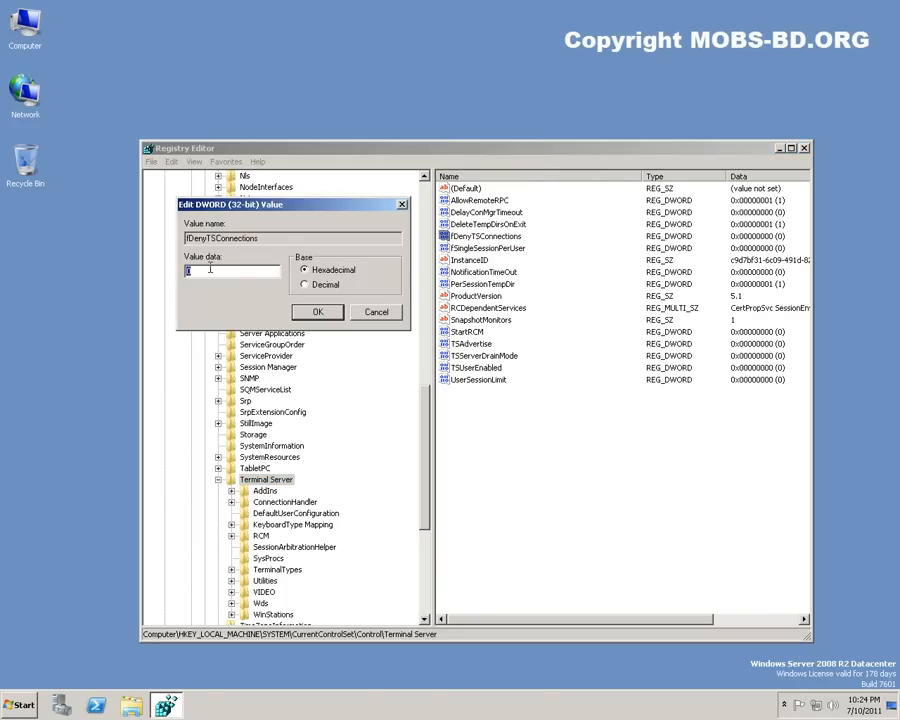
{"action": "type", "text": "0"}
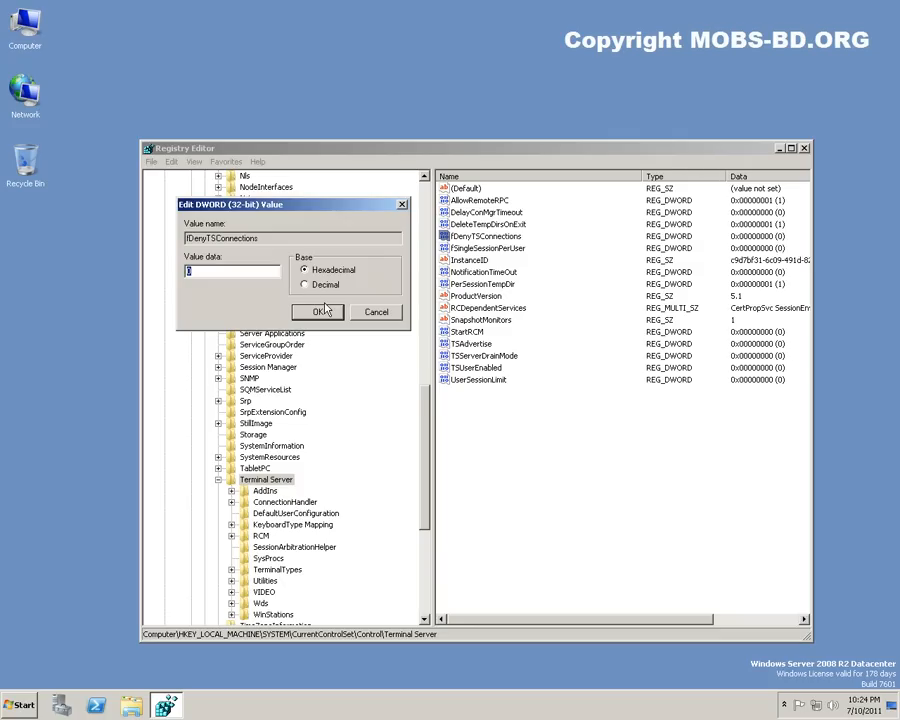
{"action": "mouse_move", "coordinate": [340, 312]}
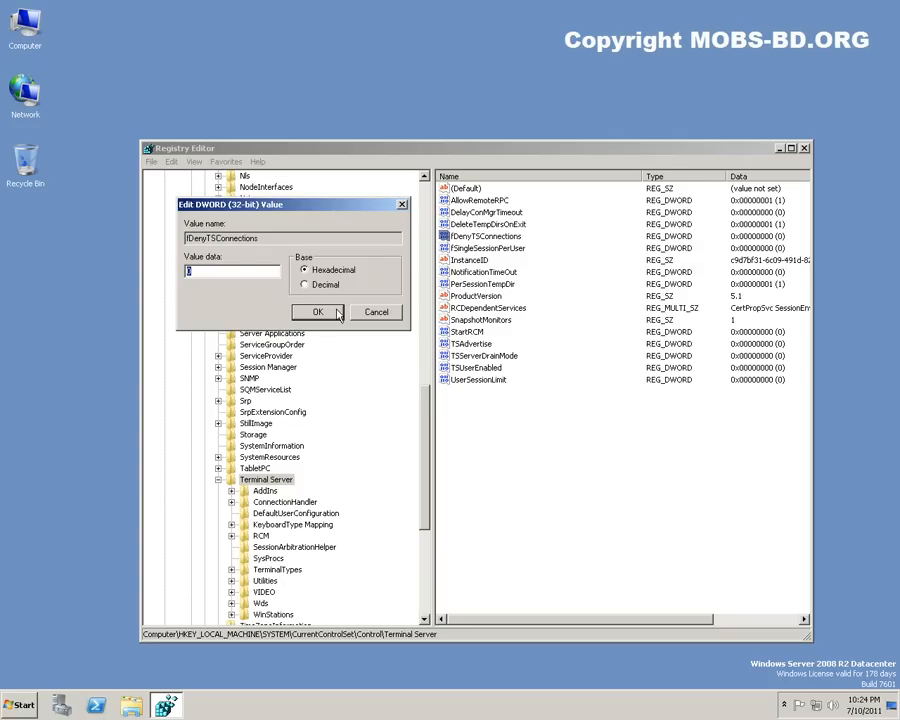
{"action": "left_click", "coordinate": [316, 312]}
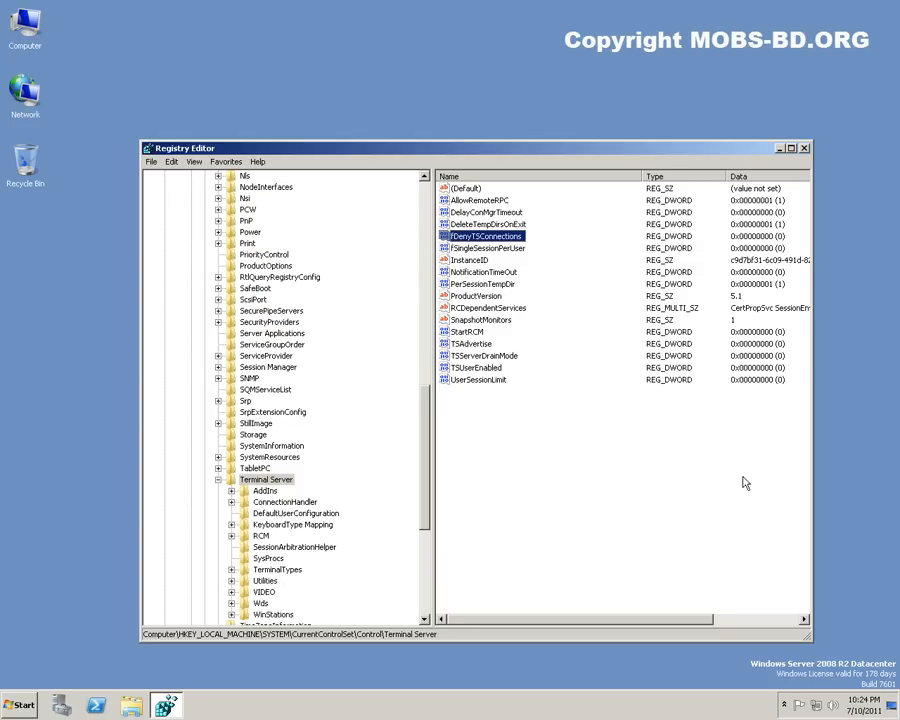
{"action": "left_click", "coordinate": [804, 148]}
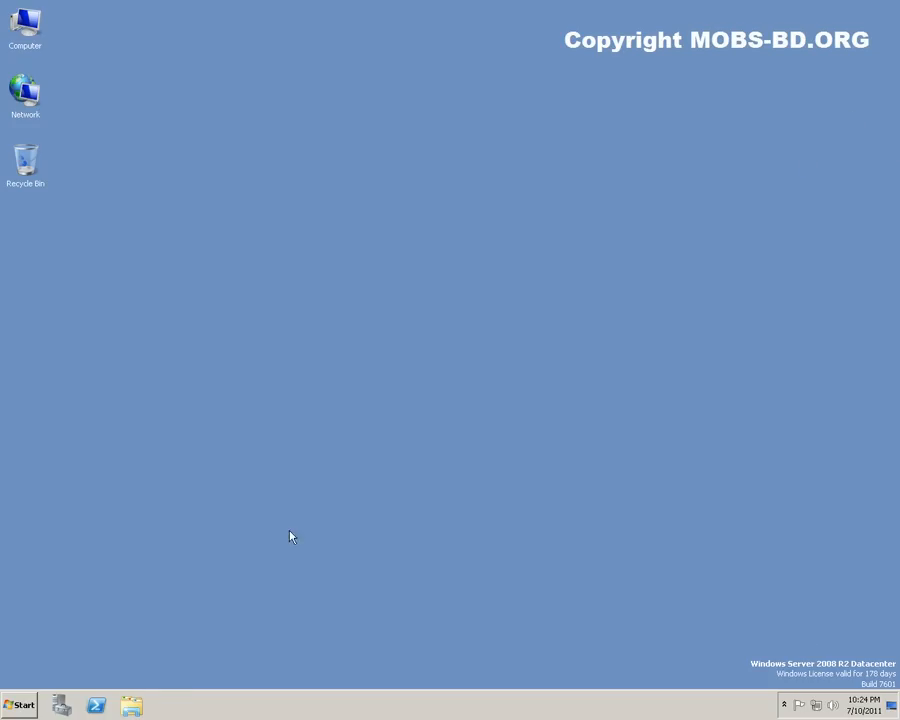
Start a Remote Desktop Connection and sign in to the computer with the user's password
{"action": "left_click", "coordinate": [20, 704]}
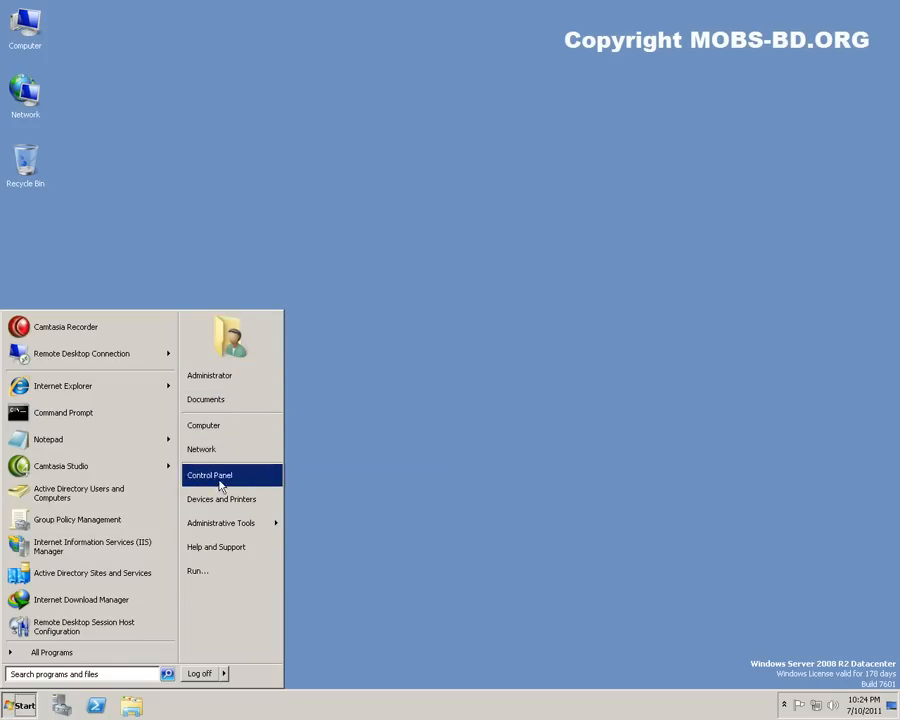
{"action": "left_click", "coordinate": [80, 352]}
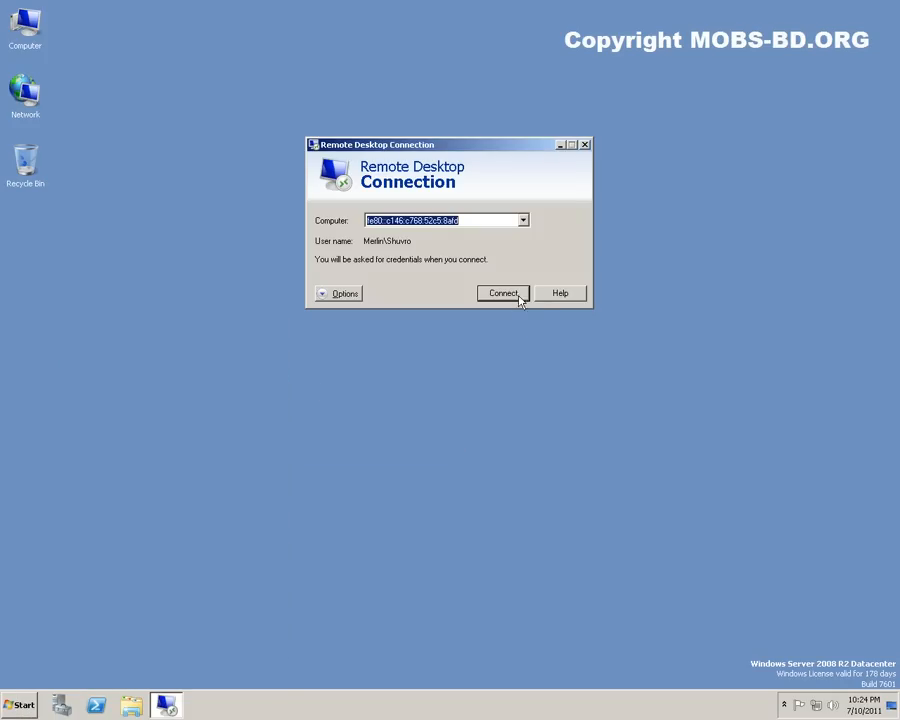
{"action": "left_click", "coordinate": [504, 292]}
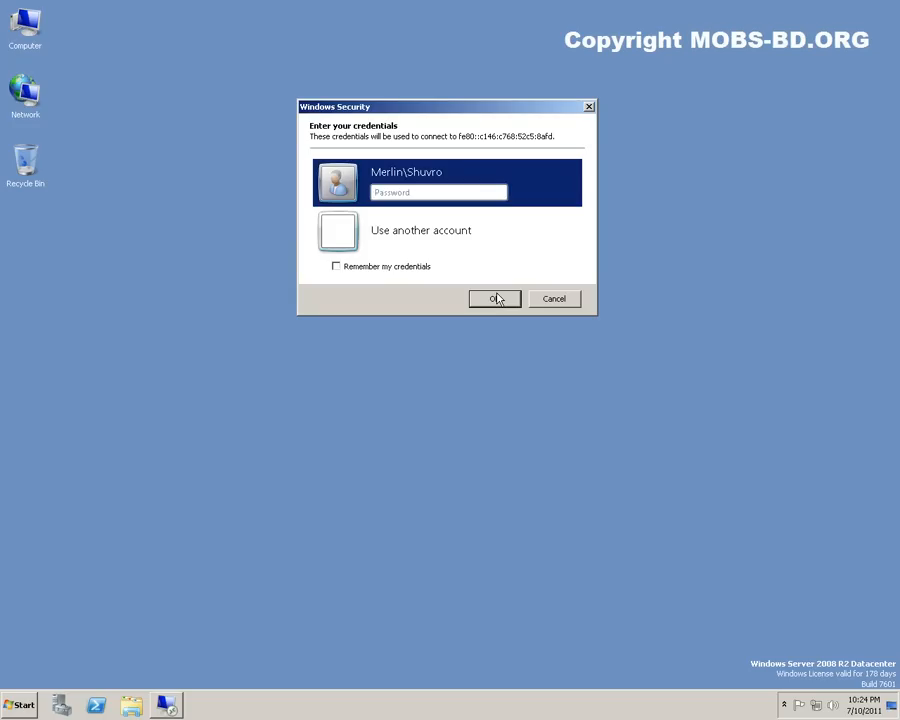
{"action": "type", "text": "••"}
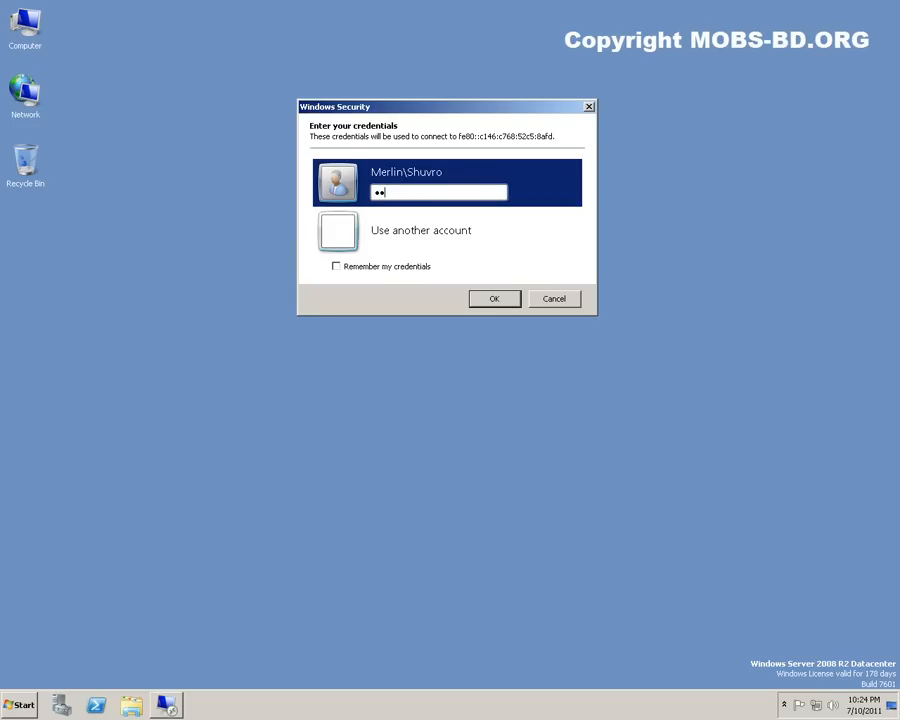
{"action": "type", "text": "••••••••"}
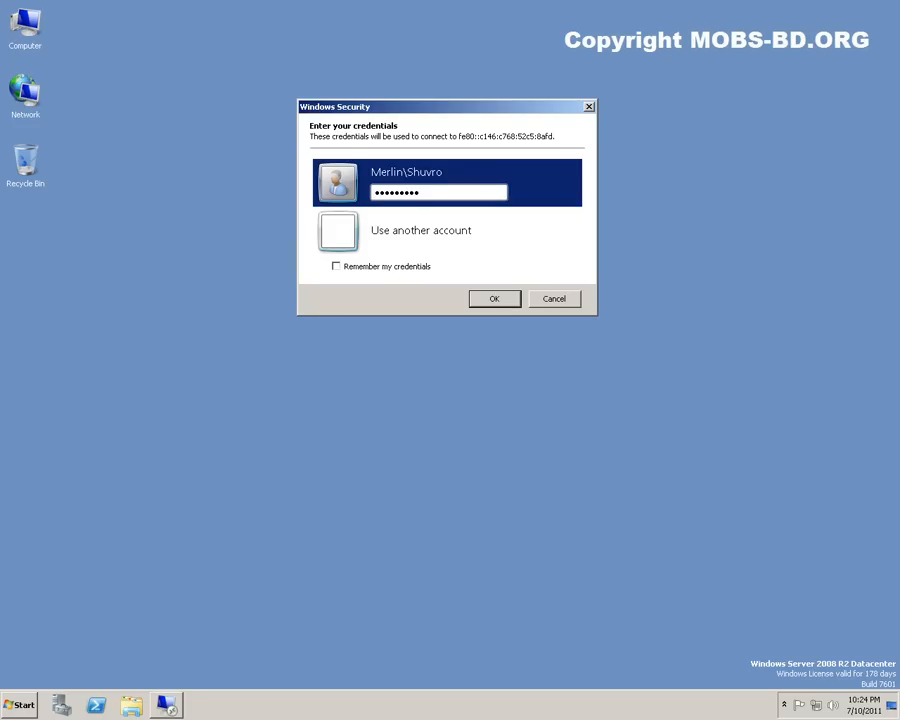
{"action": "left_click", "coordinate": [494, 298]}
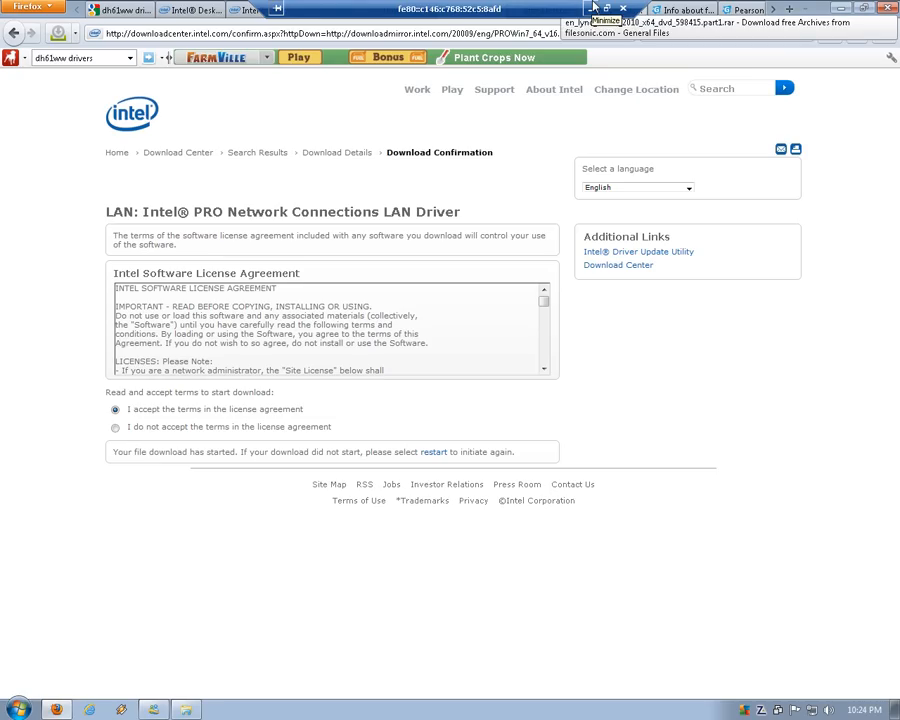
Sign in a second time as the same user and dismiss the session-ended notice
{"action": "left_click", "coordinate": [16, 700]}
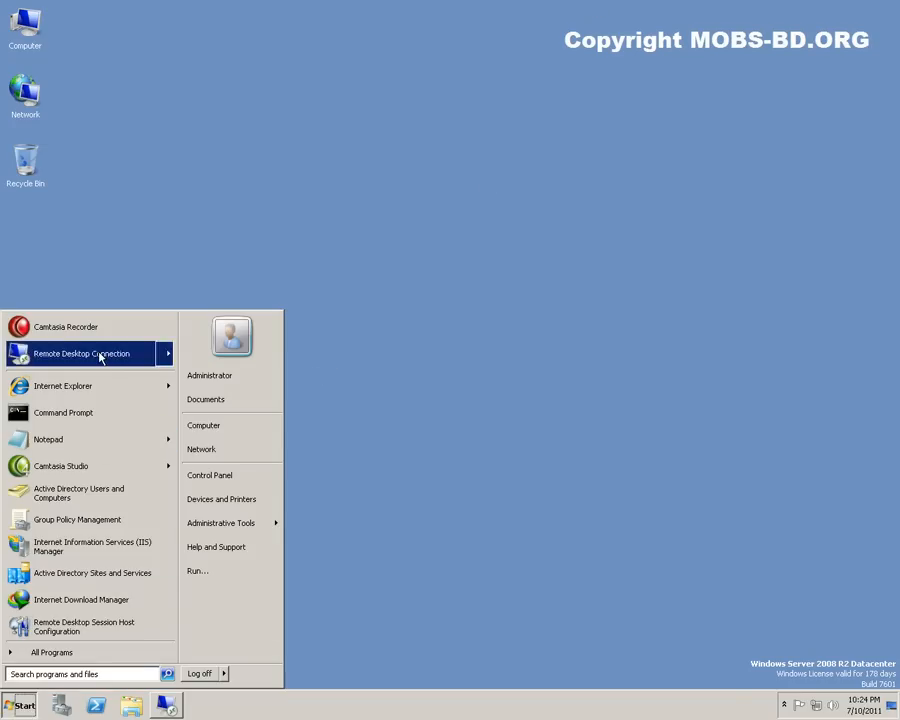
{"action": "left_click", "coordinate": [80, 352]}
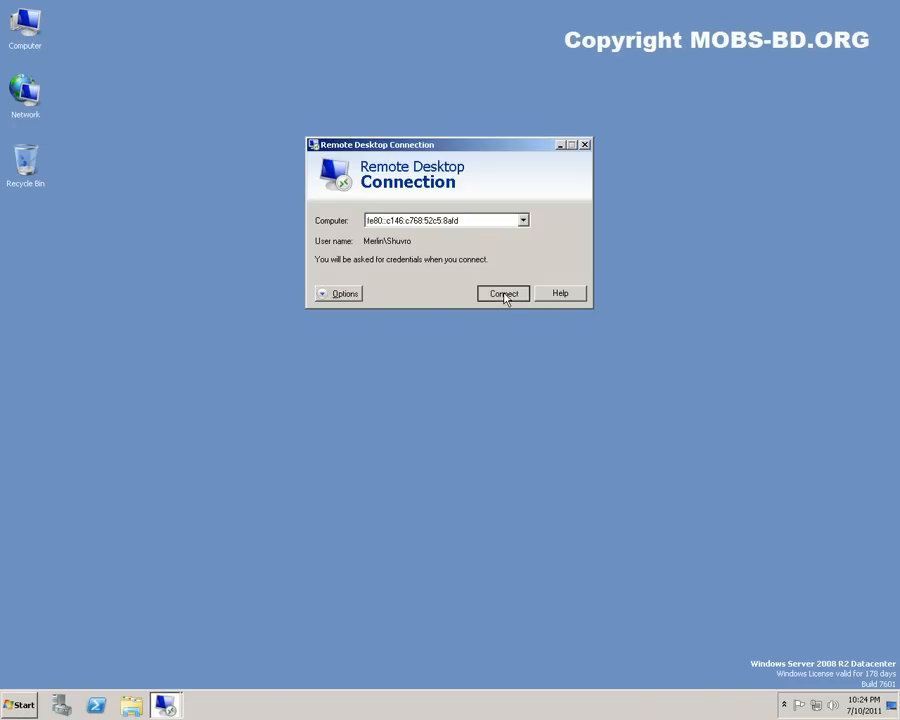
{"action": "left_click", "coordinate": [504, 292]}
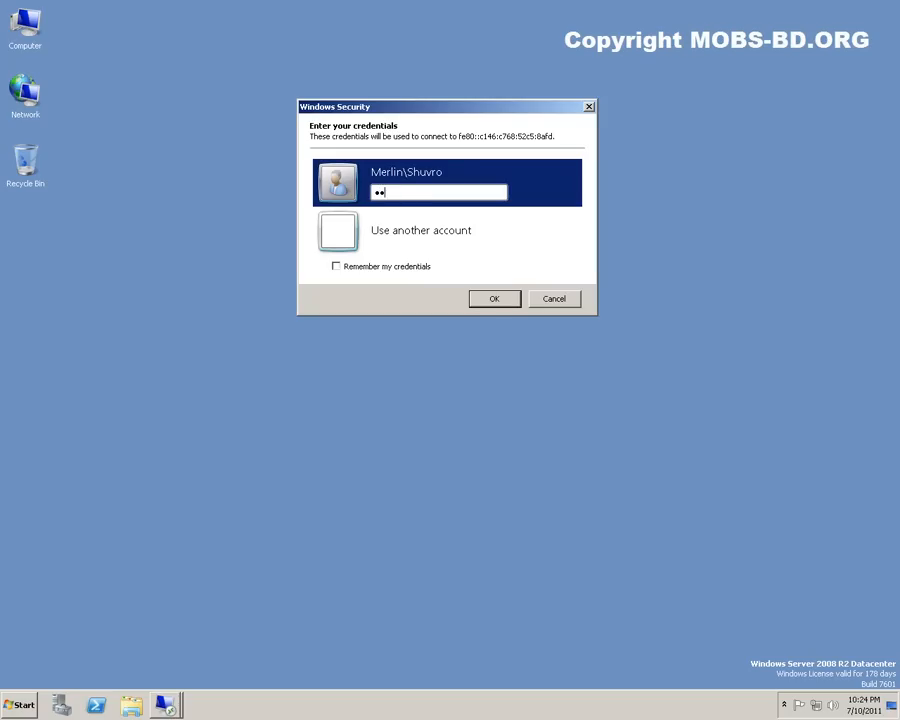
{"action": "type", "text": "••••••••"}
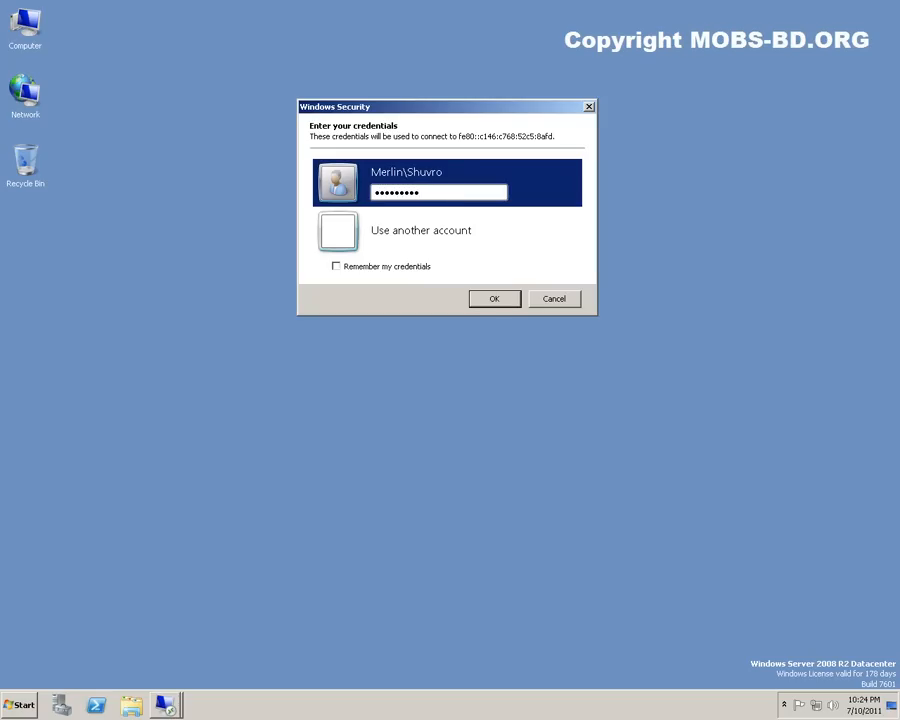
{"action": "left_click", "coordinate": [494, 298]}
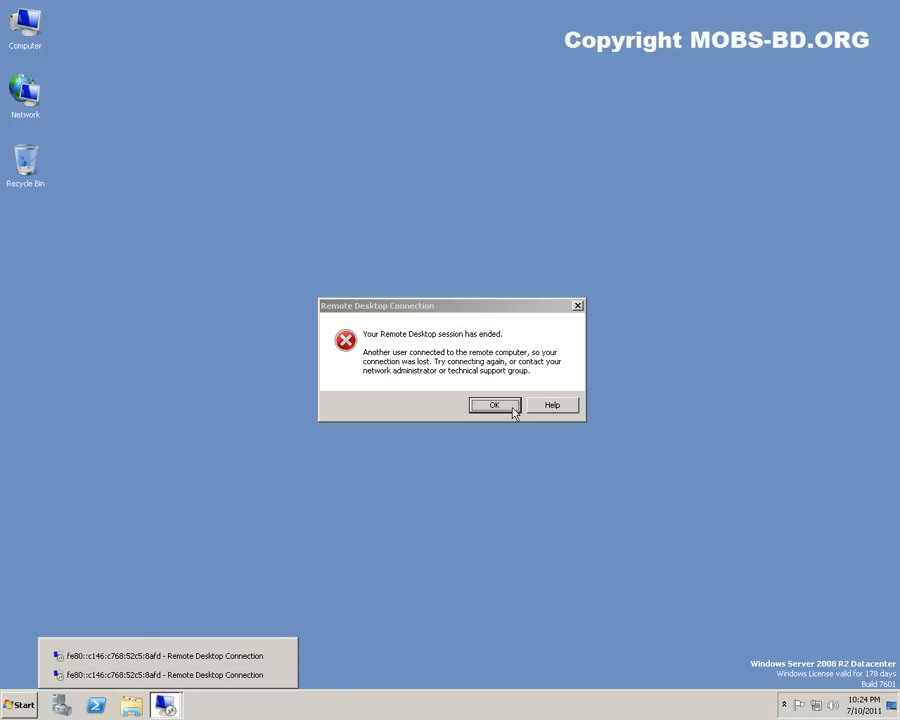
{"action": "left_click", "coordinate": [494, 404]}
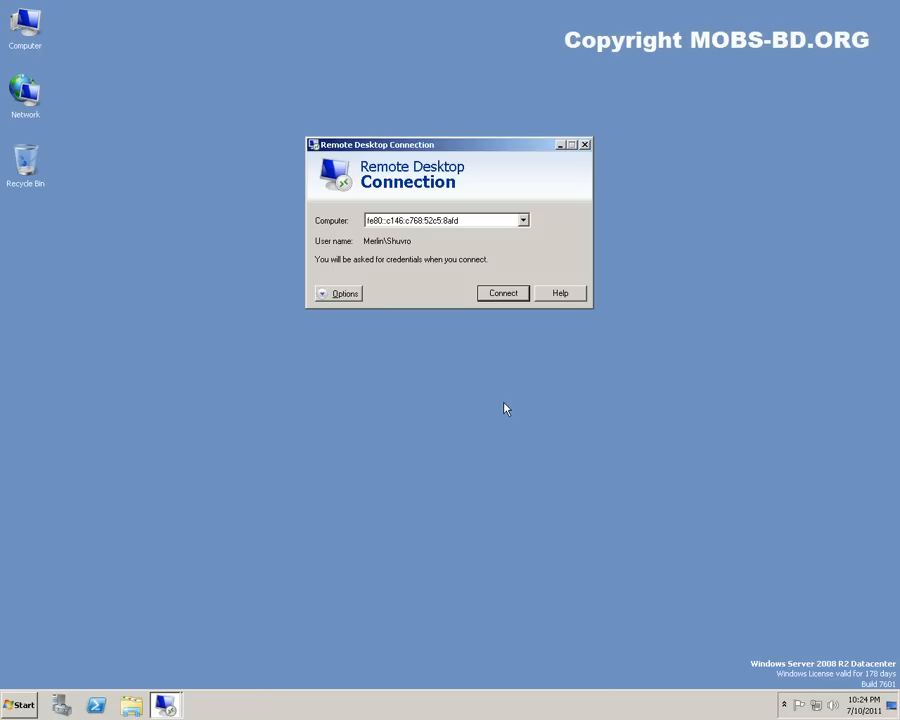
{"action": "mouse_move", "coordinate": [164, 710]}
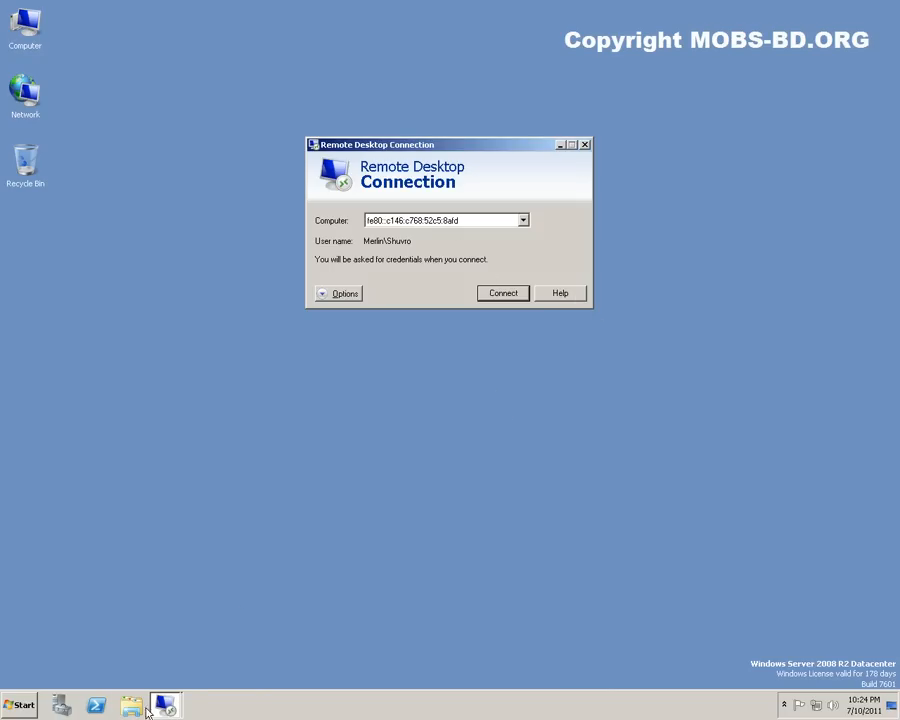
{"action": "mouse_move", "coordinate": [170, 678]}
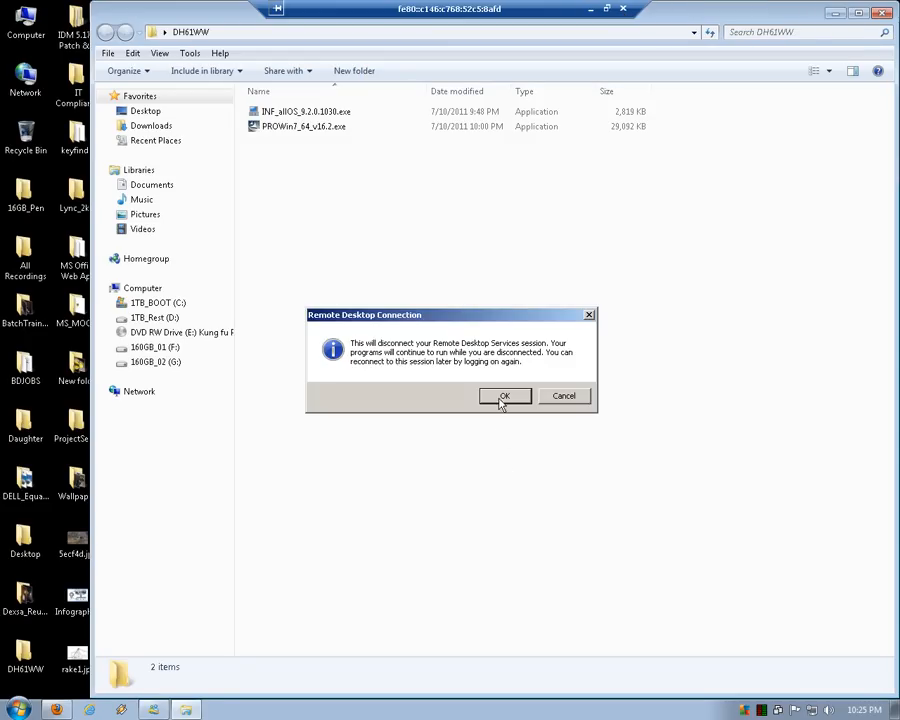
Confirm disconnecting the remote session and close the connection window
{"action": "left_click", "coordinate": [504, 396]}
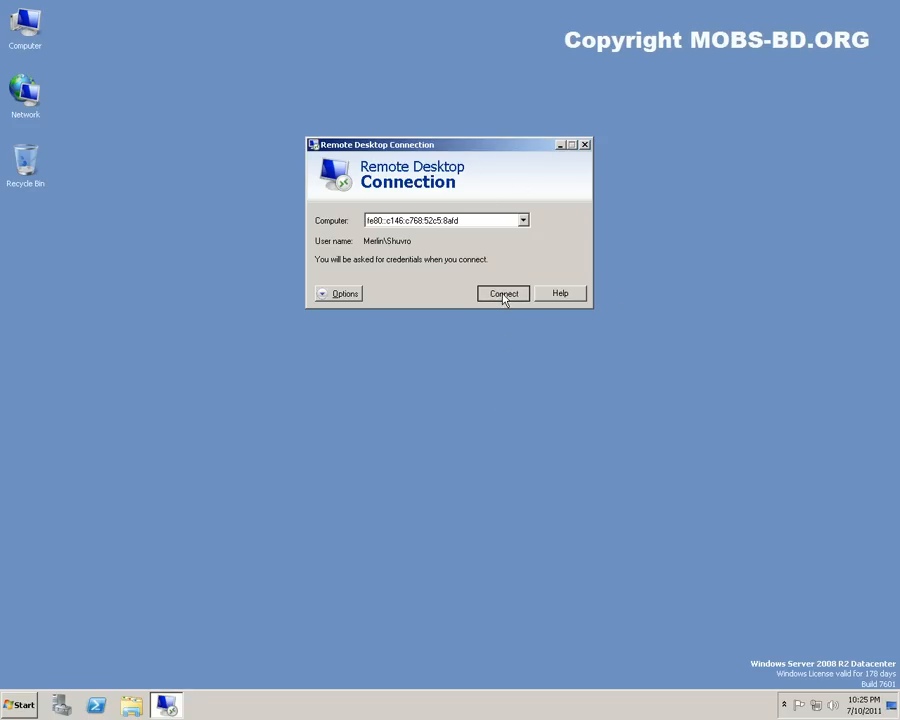
{"action": "left_click", "coordinate": [504, 292]}
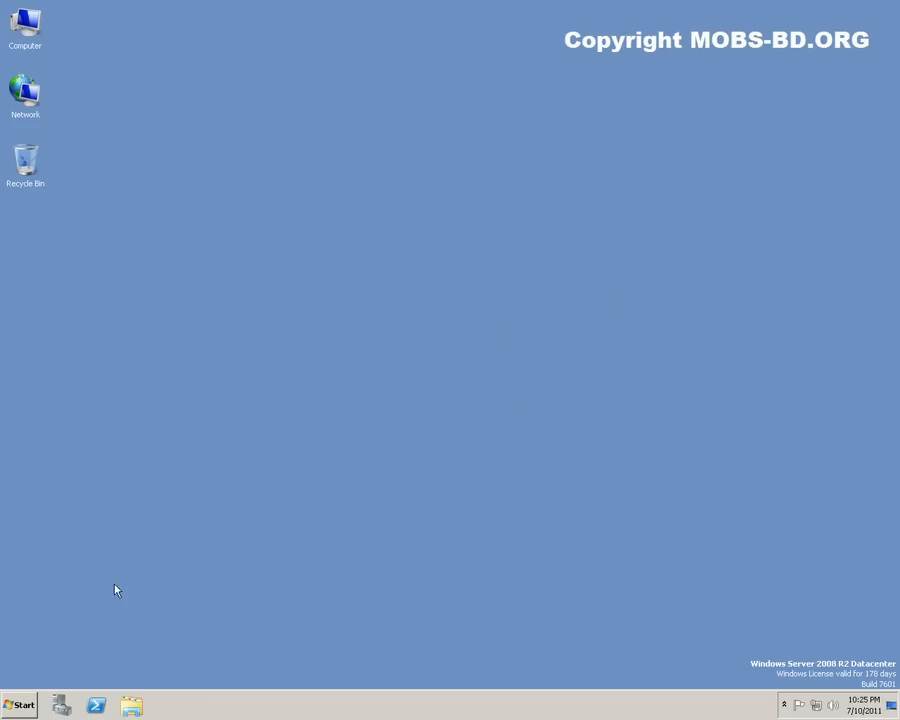
{"action": "left_click", "coordinate": [20, 704]}
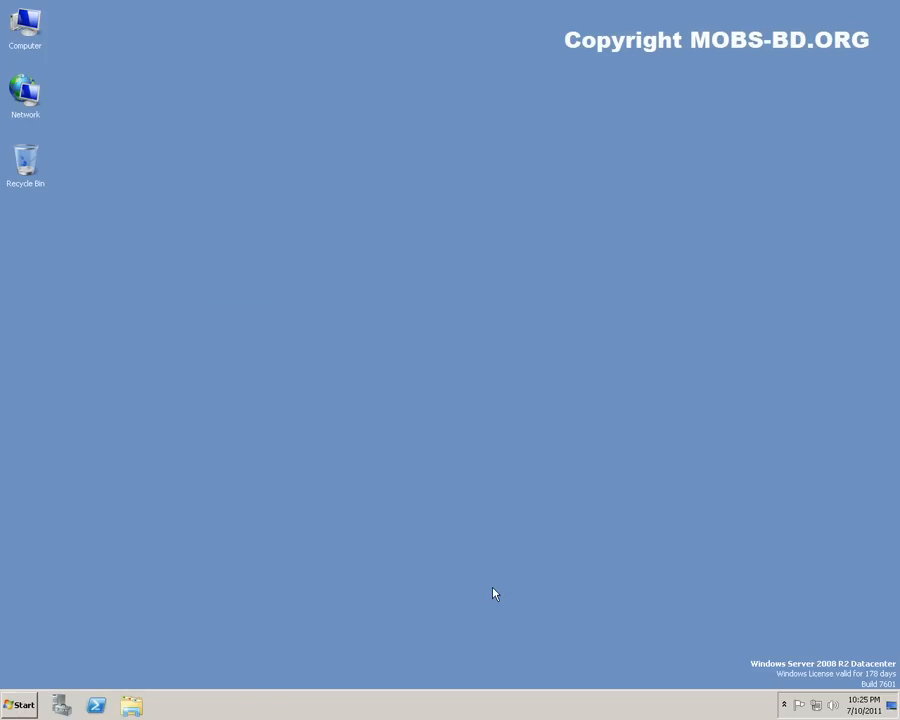
{"action": "mouse_move", "coordinate": [504, 592]}
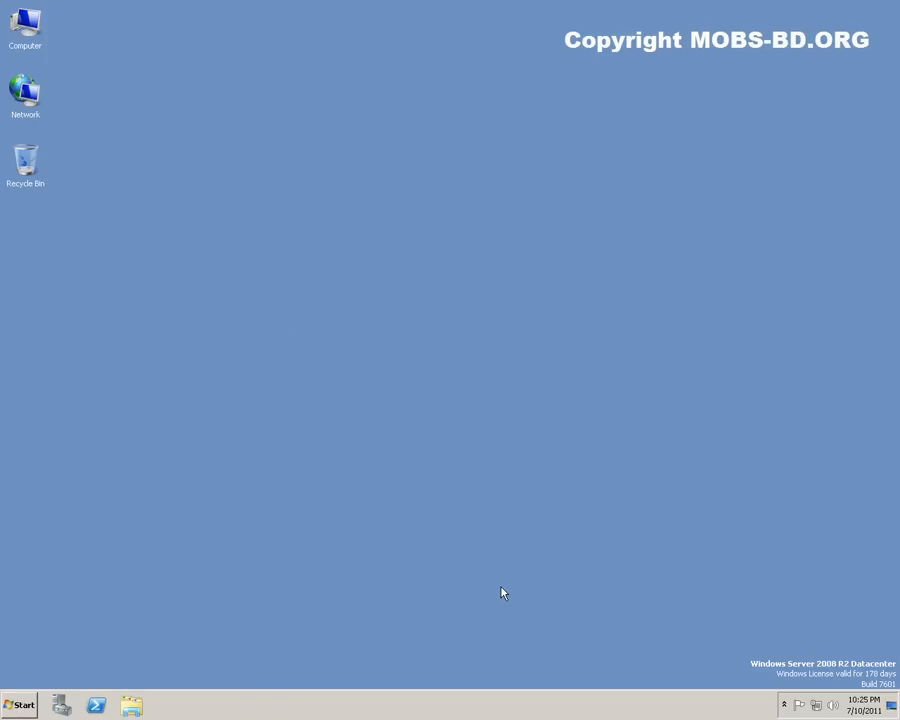